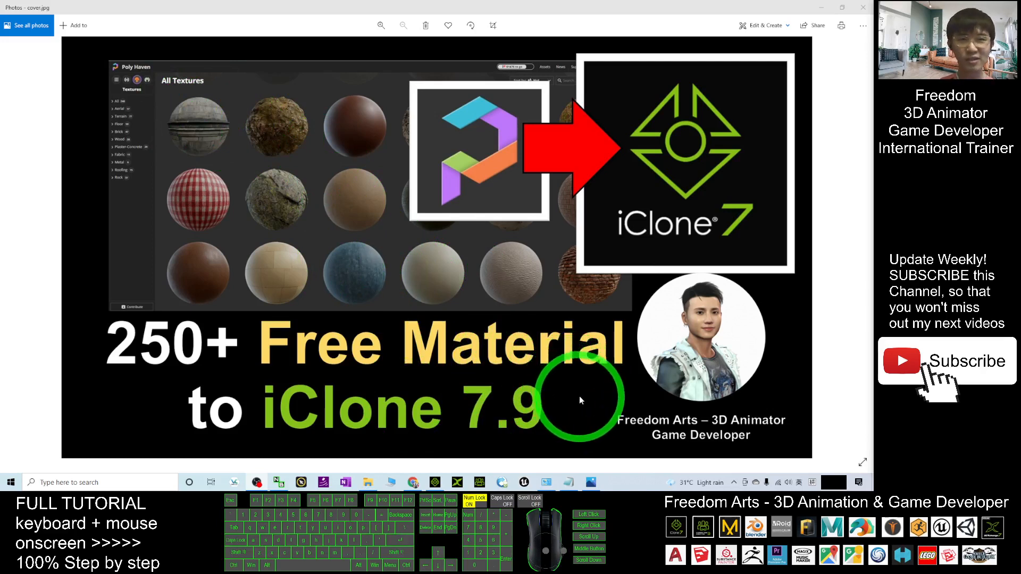
{"action": "mouse_move", "coordinate": [549, 390]}
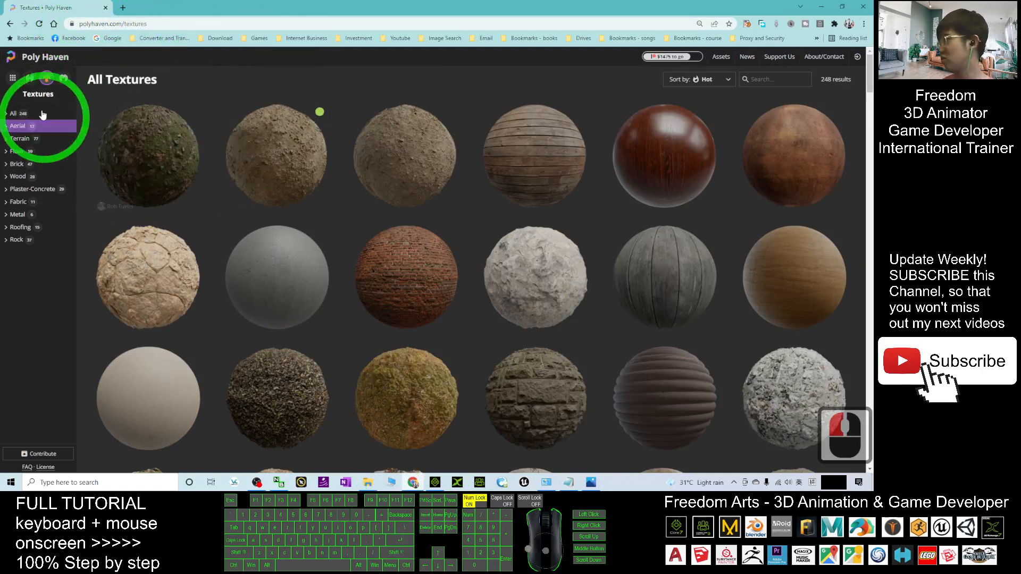
Add Box and other 3D Blocks prop templates from Set > Prop into the empty scene
{"action": "left_click", "coordinate": [14, 114]}
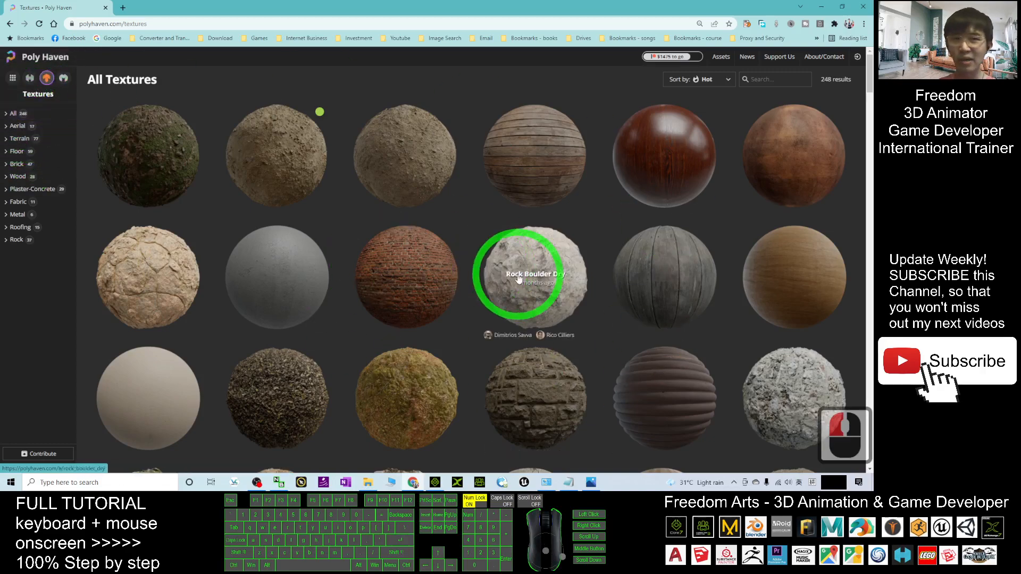
{"action": "mouse_move", "coordinate": [703, 182]}
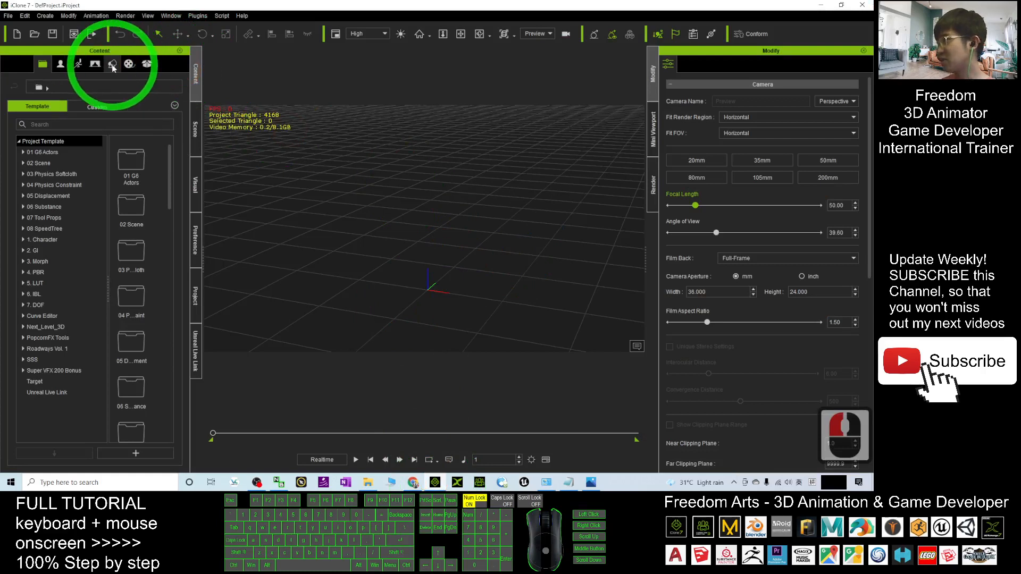
{"action": "left_click", "coordinate": [112, 64]}
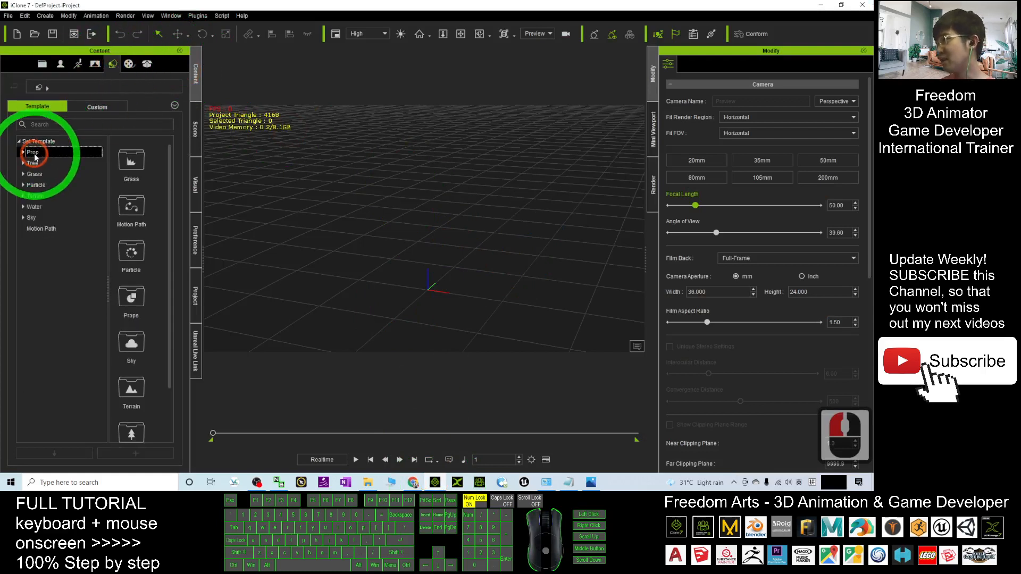
{"action": "left_click", "coordinate": [32, 152]}
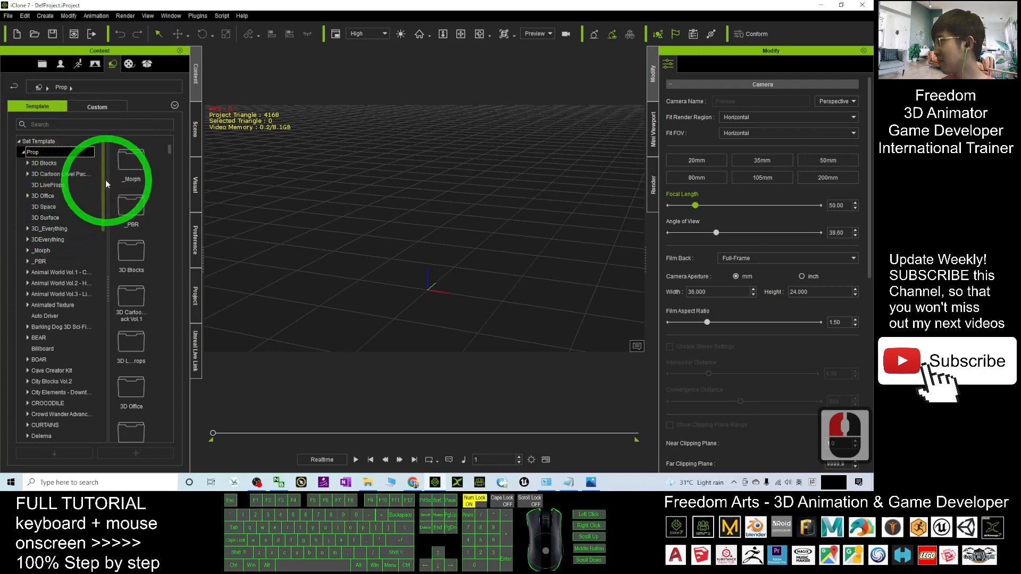
{"action": "left_click", "coordinate": [44, 162]}
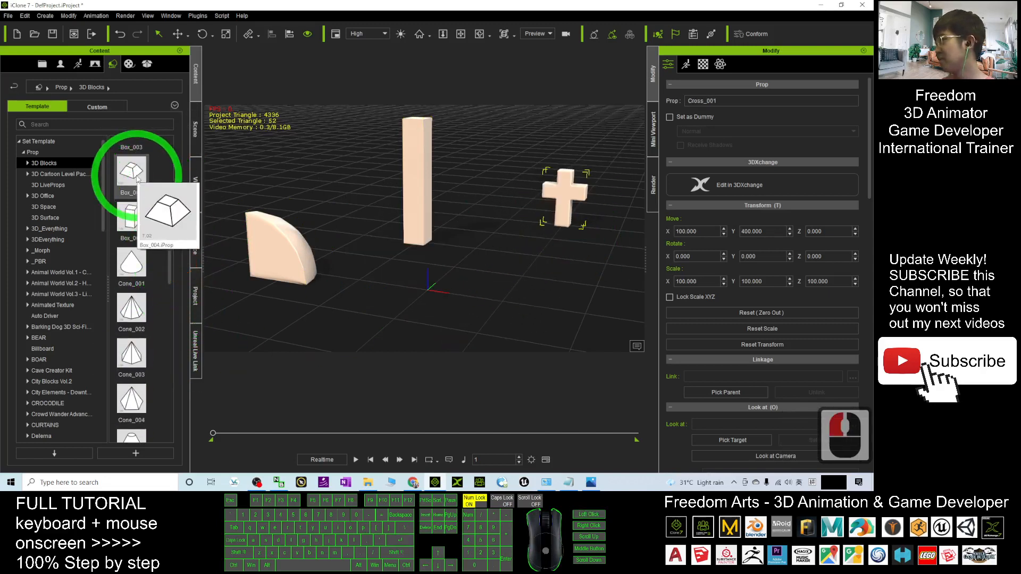
{"action": "scroll", "scroll_direction": "down", "scroll_amount": 3}
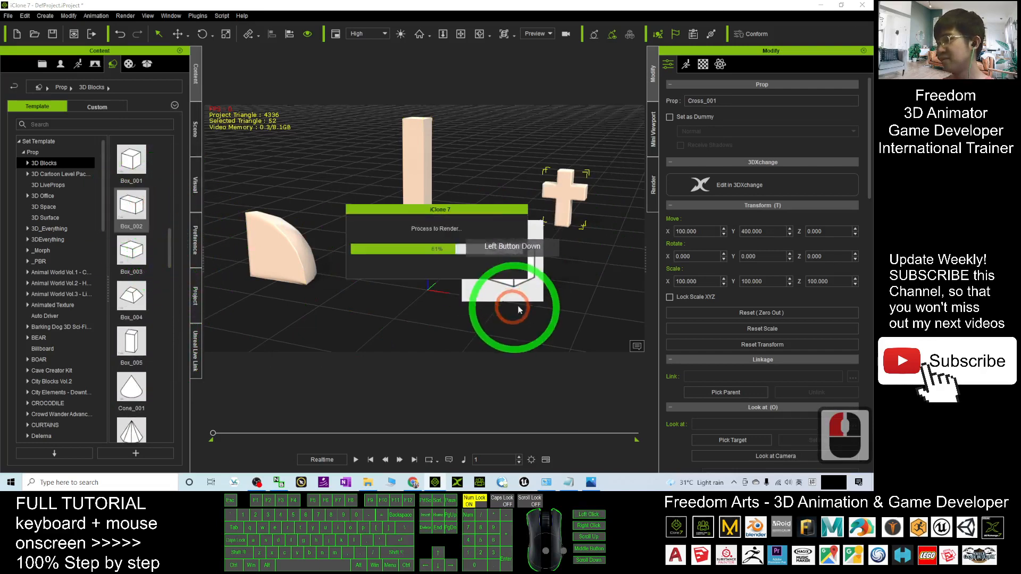
{"action": "left_click", "coordinate": [414, 483]}
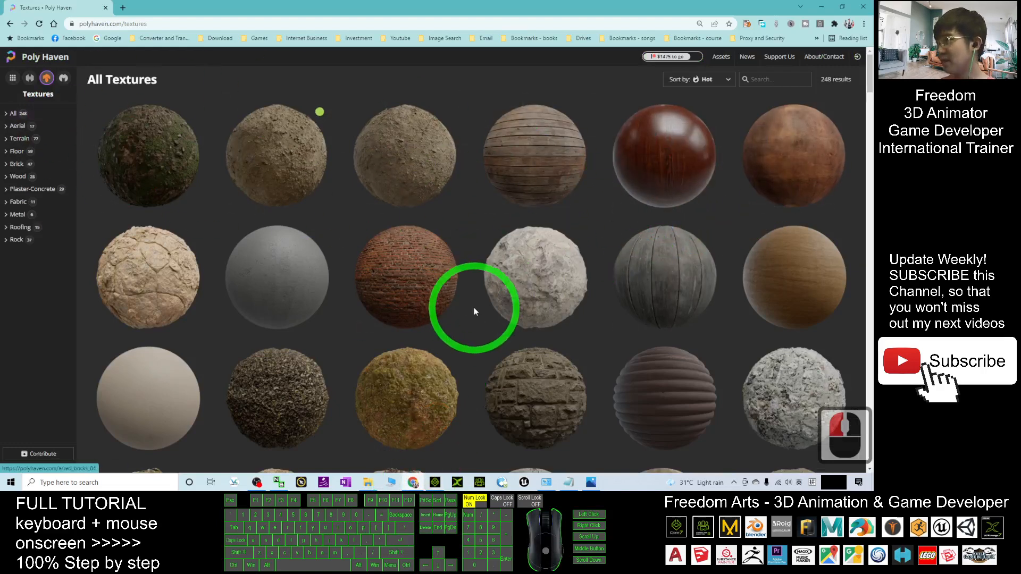
Browse the Terrain category and its Natural subcategory on Poly Haven
{"action": "left_click", "coordinate": [17, 150]}
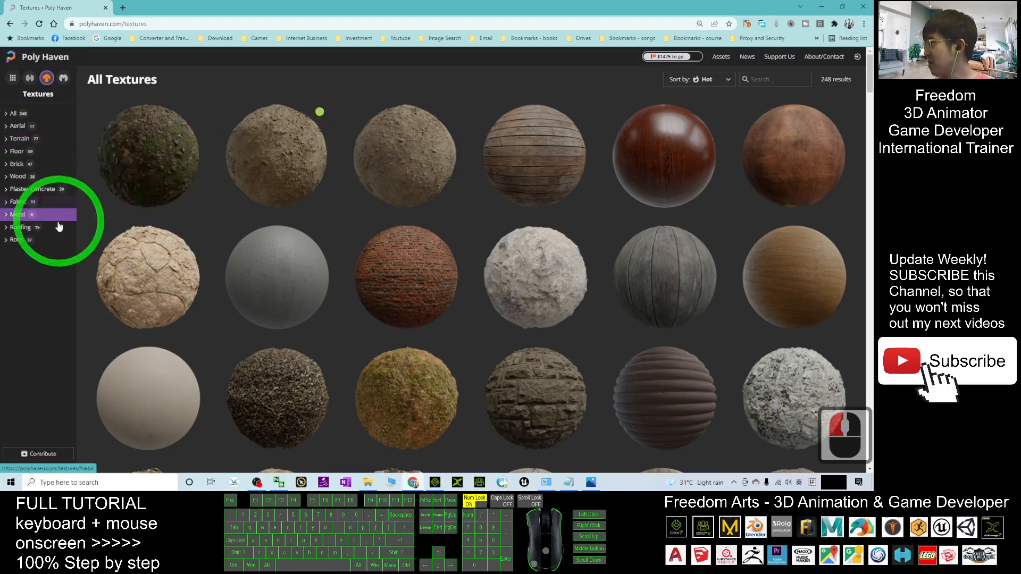
{"action": "left_click", "coordinate": [20, 139]}
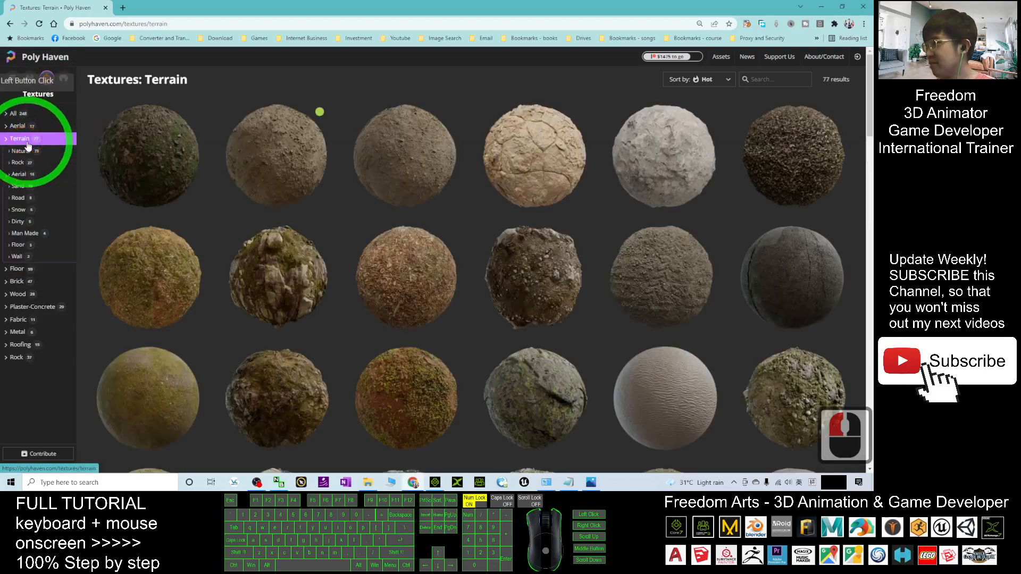
{"action": "scroll", "scroll_direction": "down", "scroll_amount": 3}
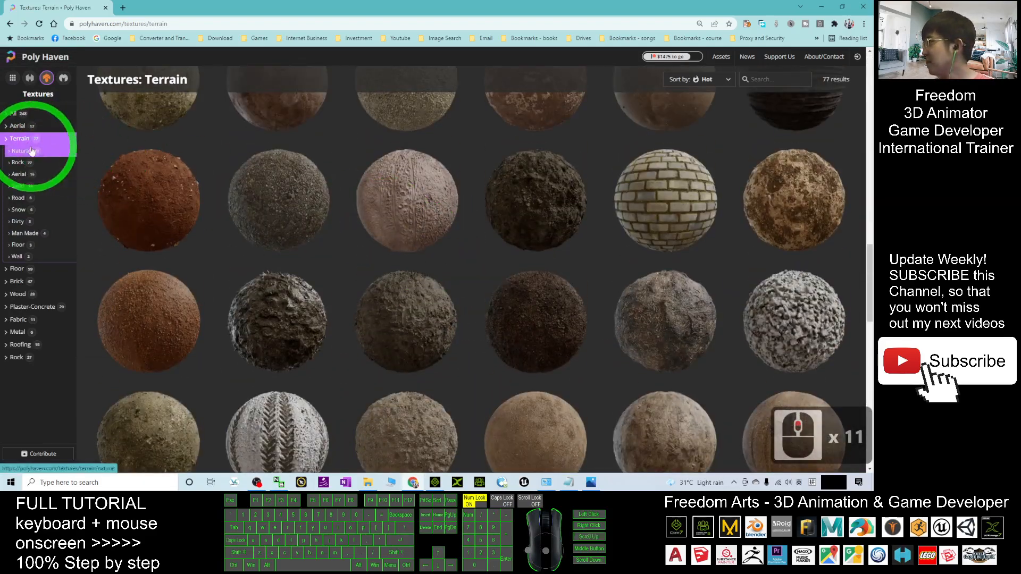
{"action": "left_click", "coordinate": [23, 150]}
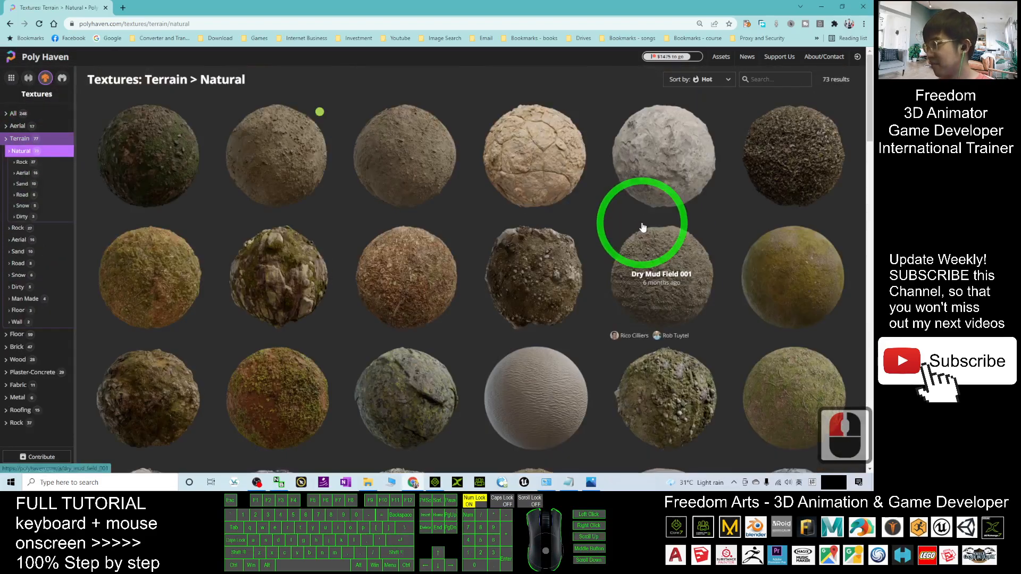
{"action": "scroll", "scroll_direction": "down", "scroll_amount": 3}
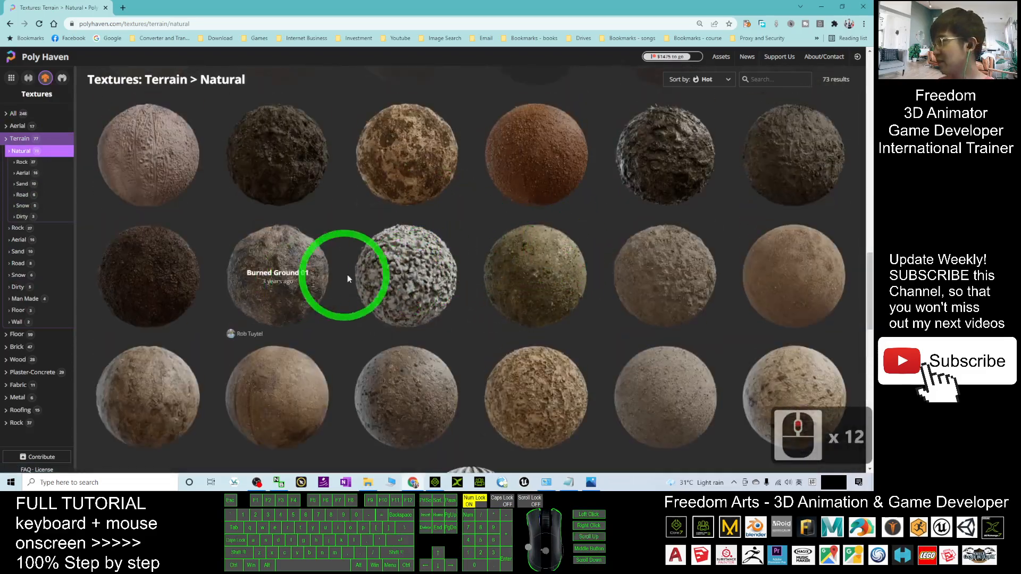
{"action": "mouse_move", "coordinate": [406, 298]}
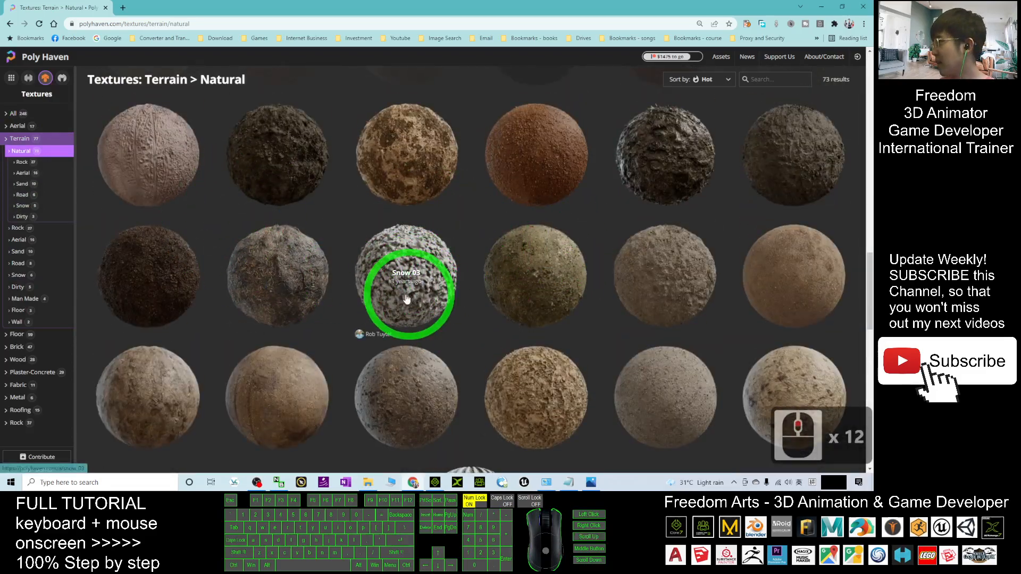
{"action": "mouse_move", "coordinate": [16, 321]}
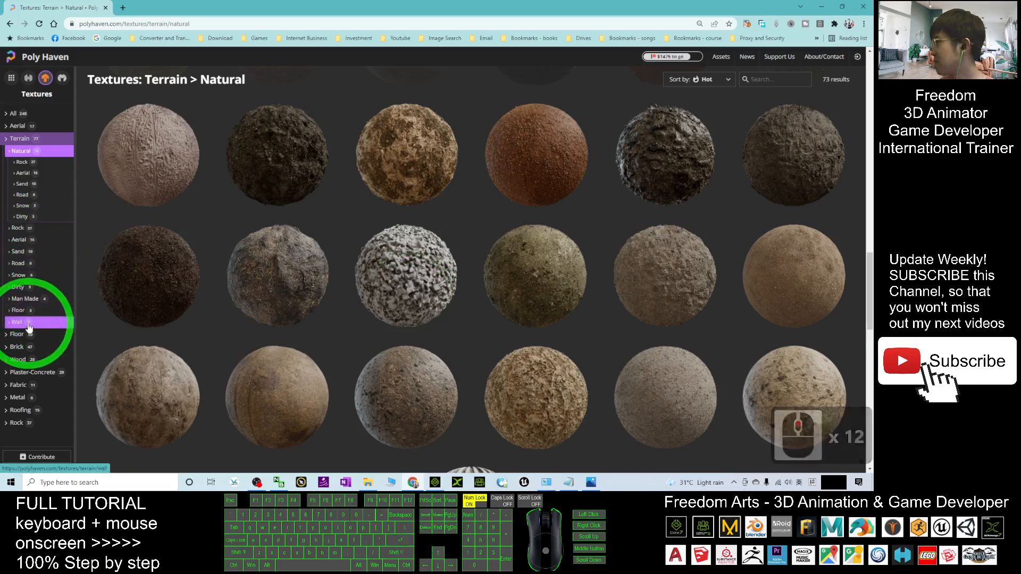
Look through the Dirty and Road subcategories, then land on the Wood texture gallery
{"action": "left_click", "coordinate": [18, 288]}
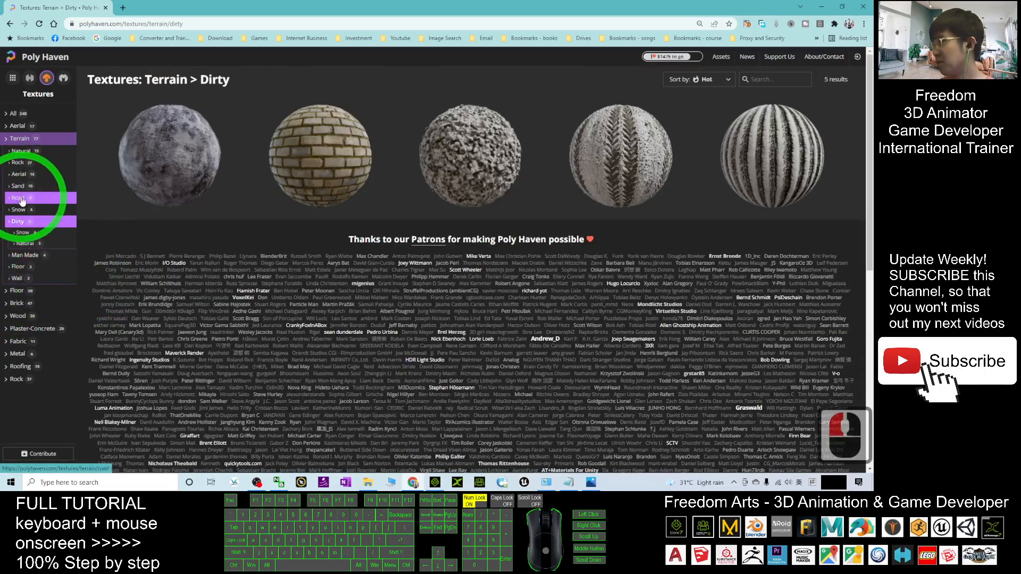
{"action": "left_click", "coordinate": [18, 198]}
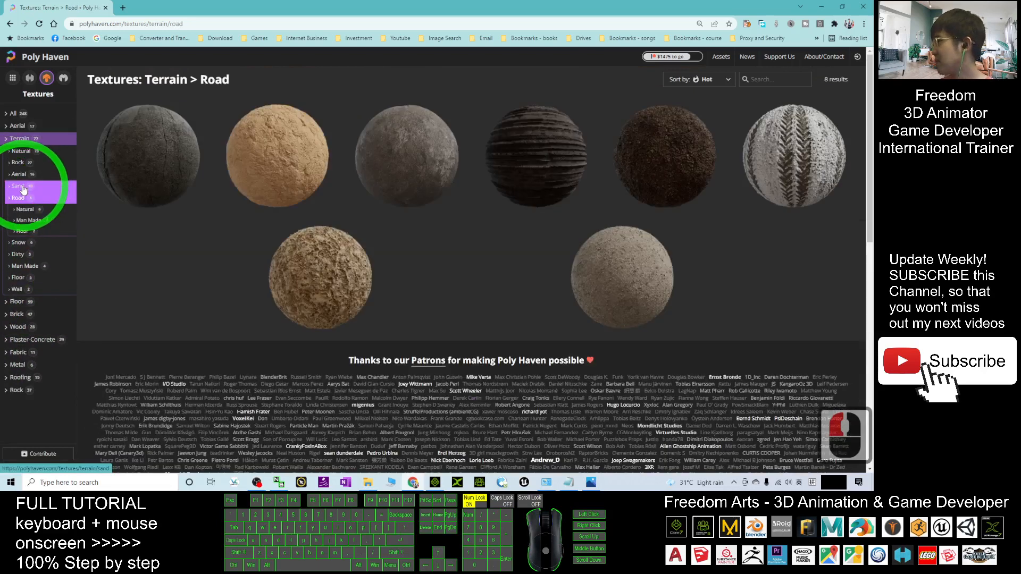
{"action": "left_click", "coordinate": [18, 185]}
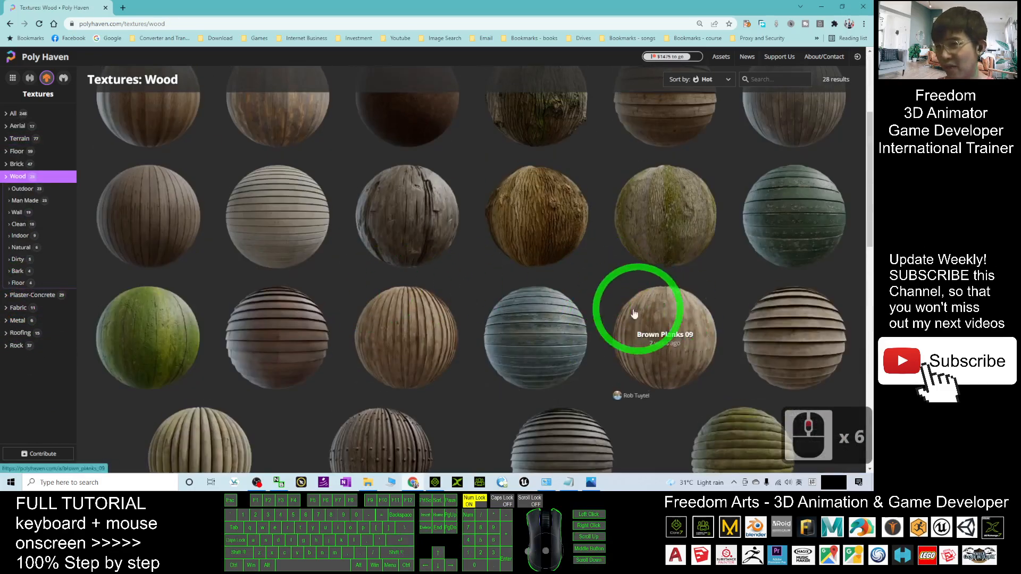
{"action": "scroll", "scroll_direction": "down", "scroll_amount": 3}
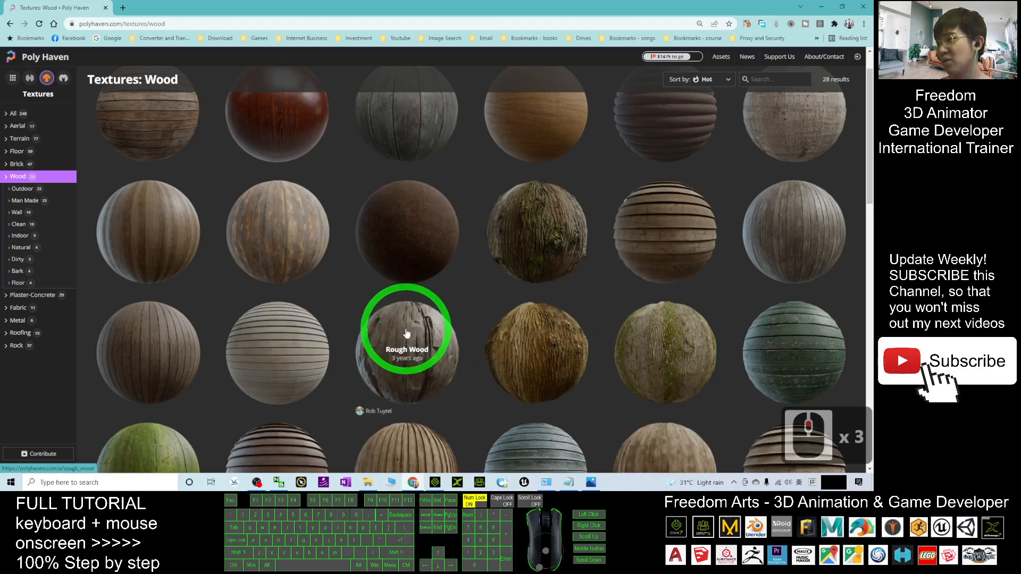
Download the Rough Wood texture from its page at 2K resolution as a zip
{"action": "left_click", "coordinate": [407, 335]}
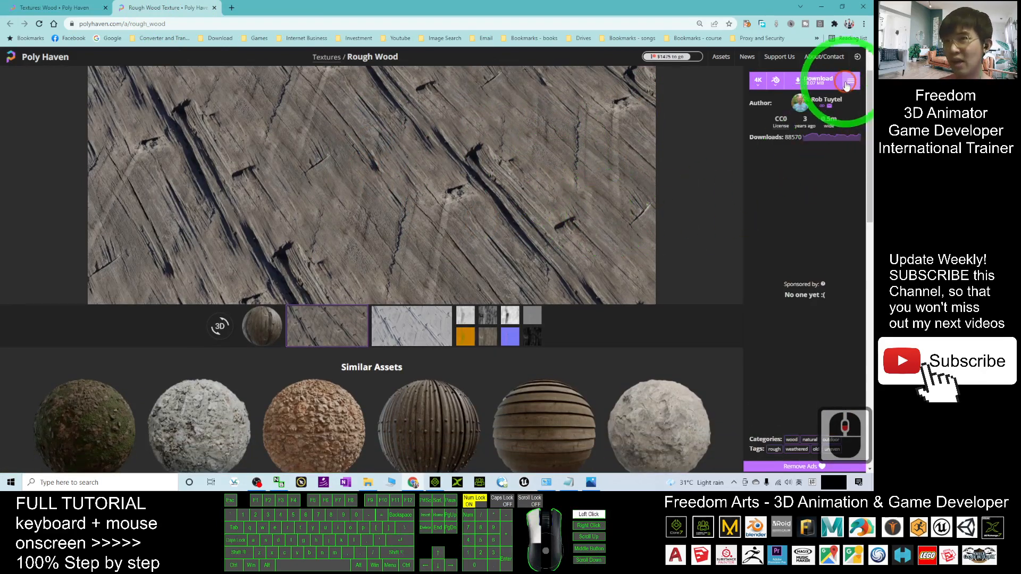
{"action": "left_click", "coordinate": [823, 80]}
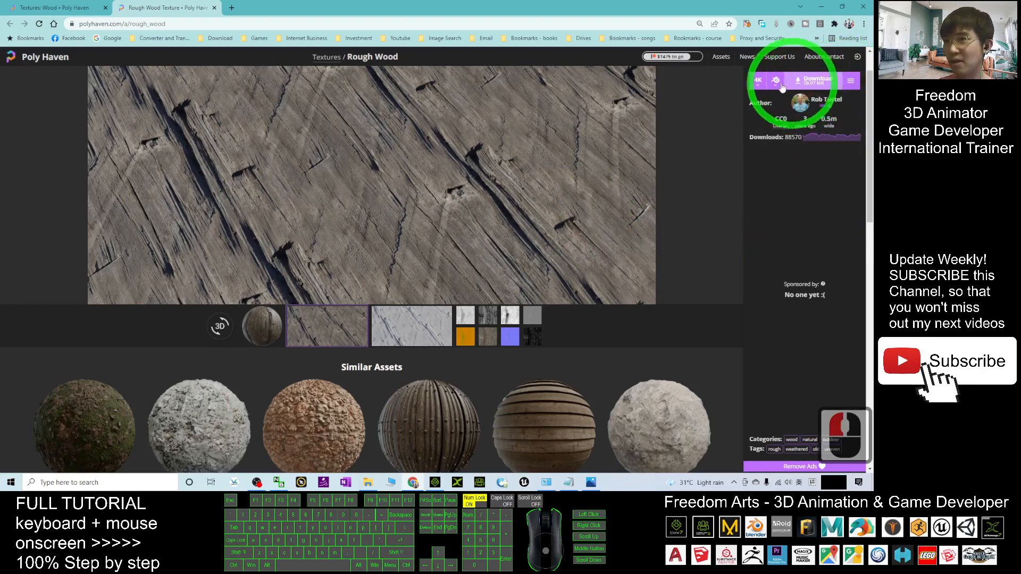
{"action": "left_click", "coordinate": [759, 80]}
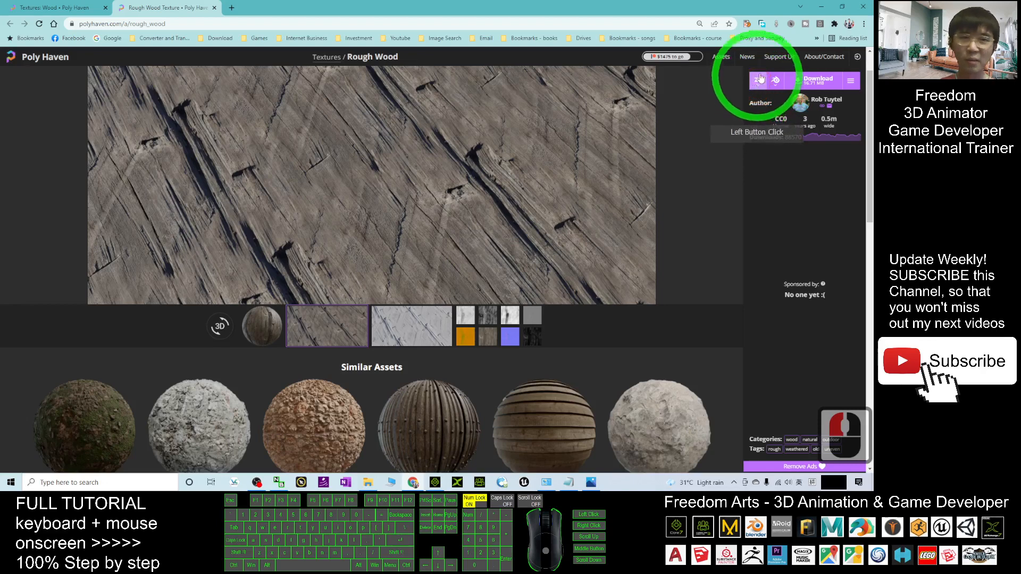
{"action": "left_click", "coordinate": [818, 80]}
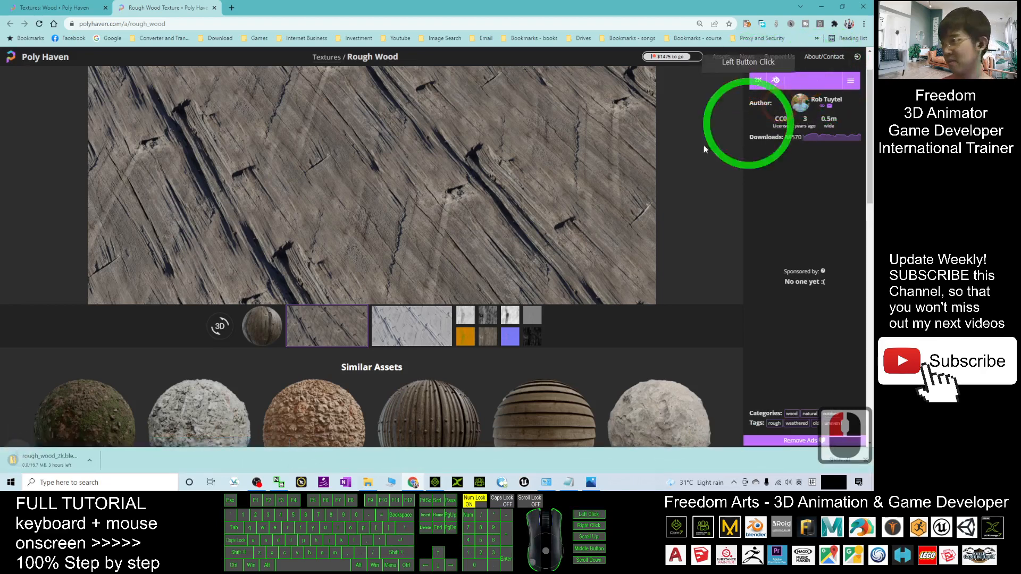
{"action": "left_click", "coordinate": [816, 80]}
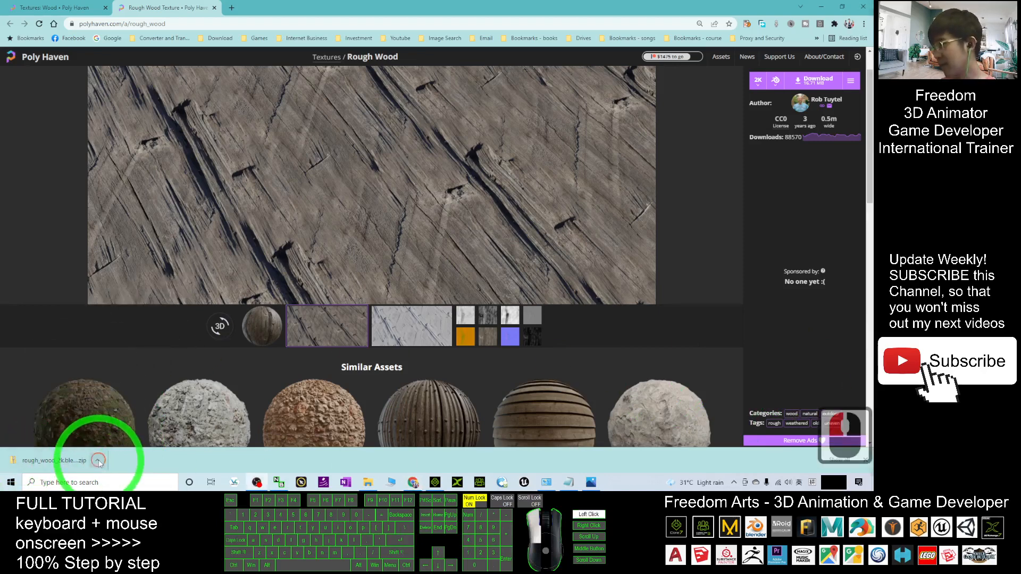
Show rough_wood_2k.blend.zip in its folder and extract the archive
{"action": "left_click", "coordinate": [98, 461]}
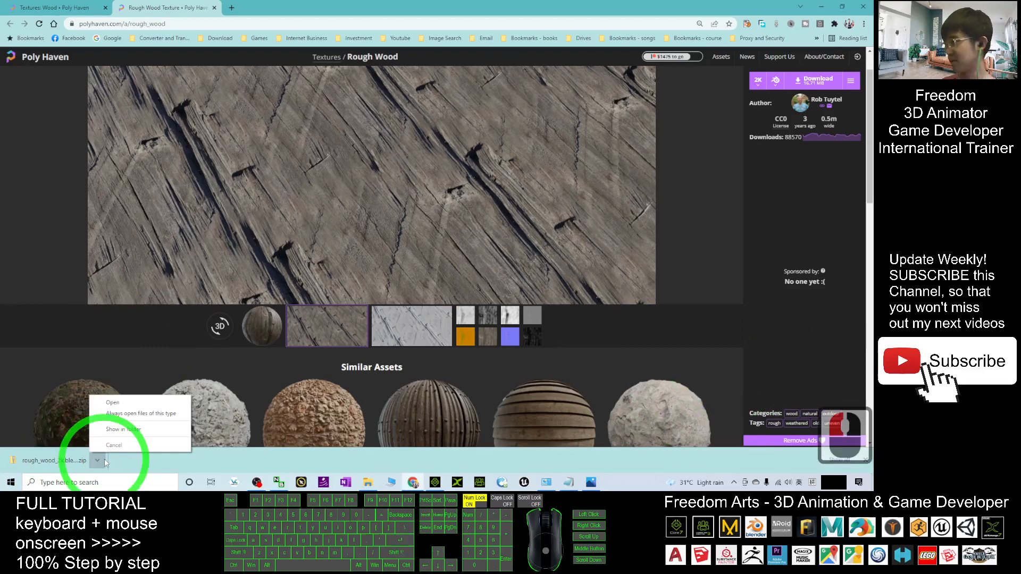
{"action": "left_click", "coordinate": [127, 429]}
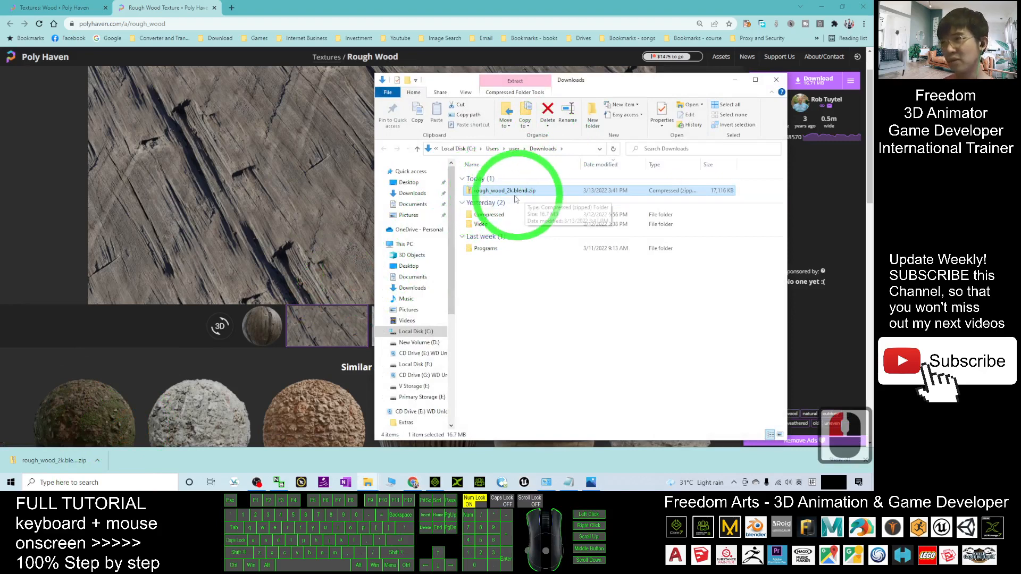
{"action": "right_click", "coordinate": [504, 191]}
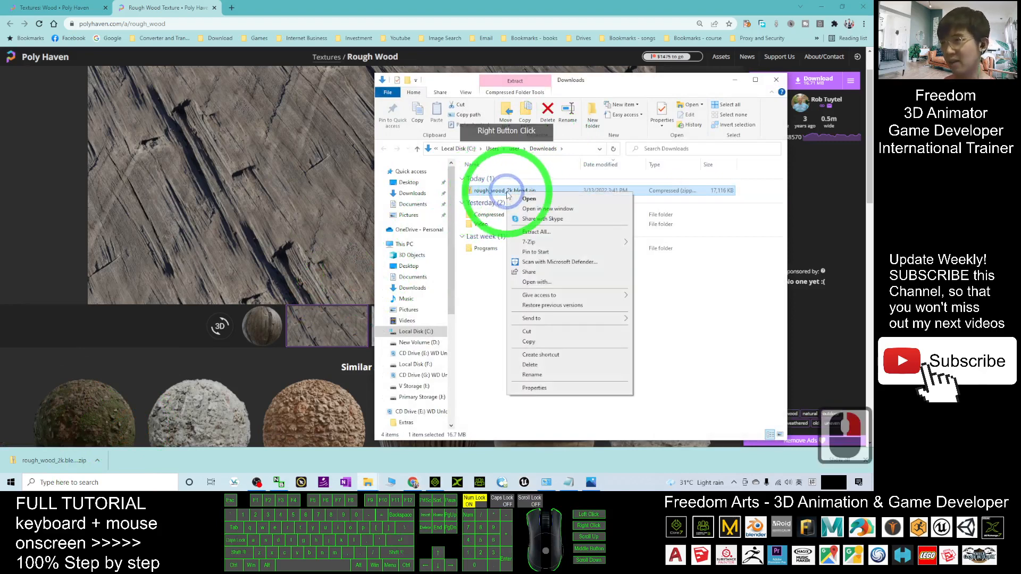
{"action": "left_click", "coordinate": [535, 232]}
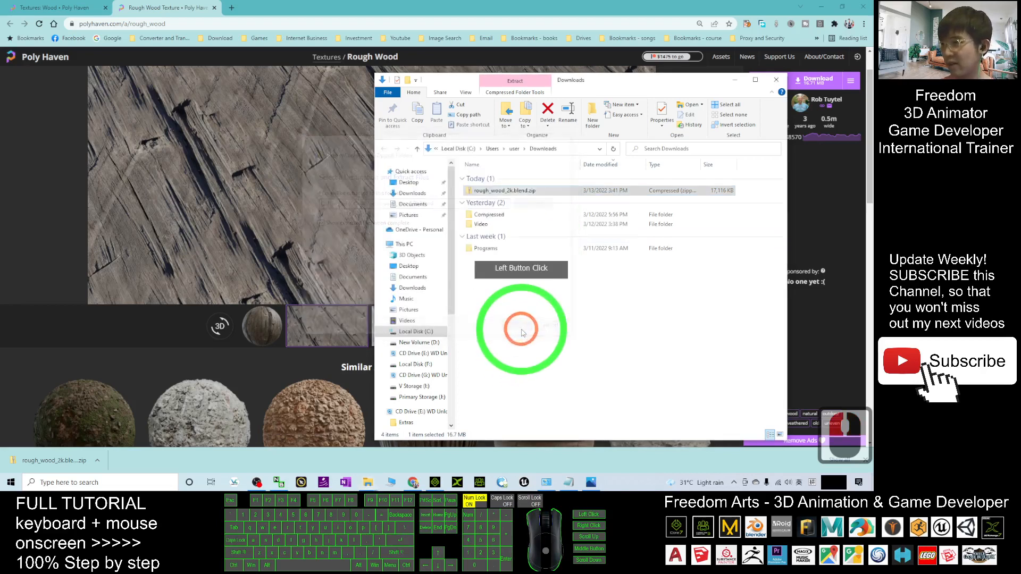
{"action": "double_click", "coordinate": [514, 190]}
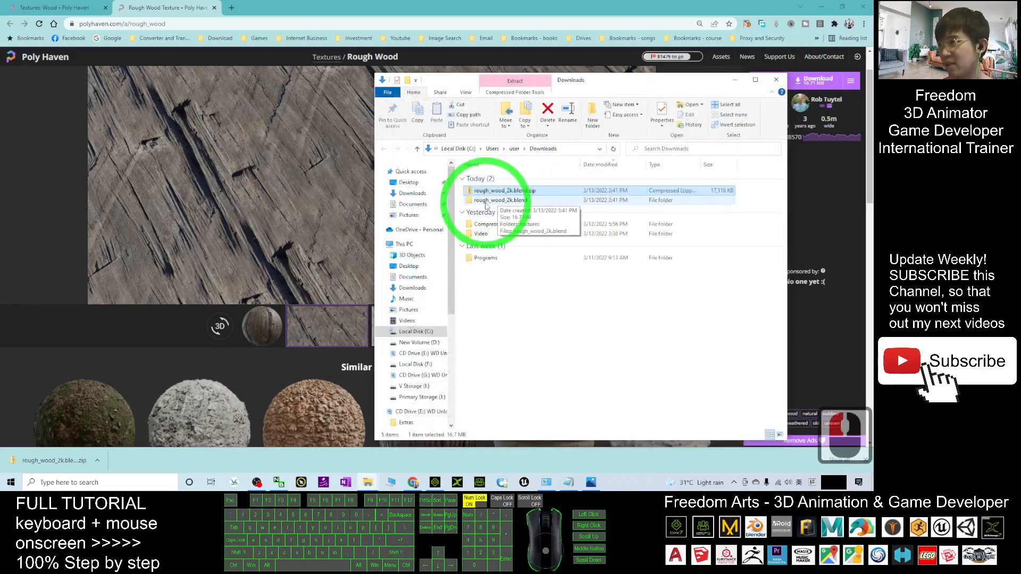
Look inside the extracted folder's textures subfolder and select the displacement map
{"action": "double_click", "coordinate": [498, 191]}
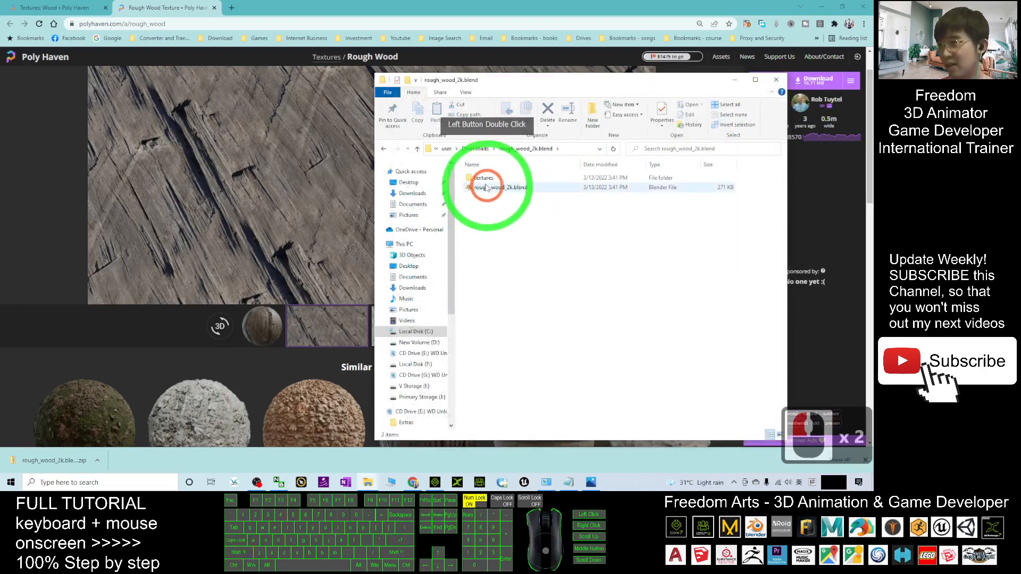
{"action": "double_click", "coordinate": [482, 178]}
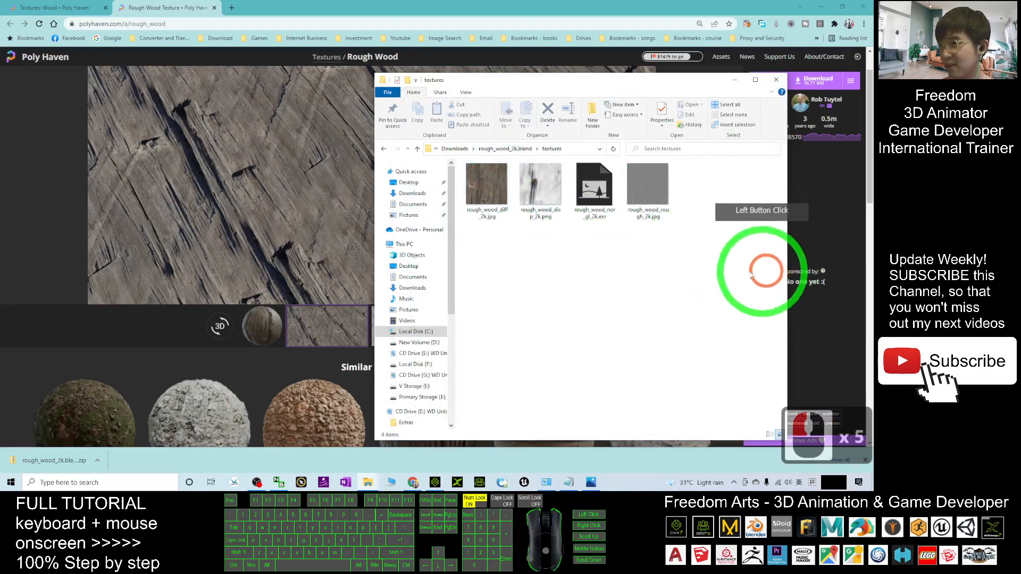
{"action": "left_click", "coordinate": [540, 190]}
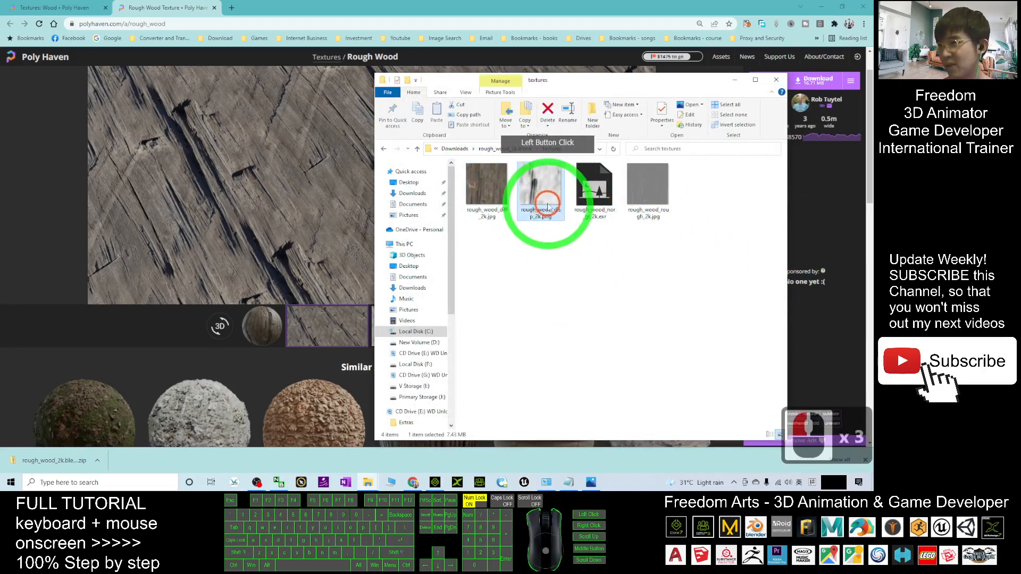
{"action": "left_click", "coordinate": [485, 186]}
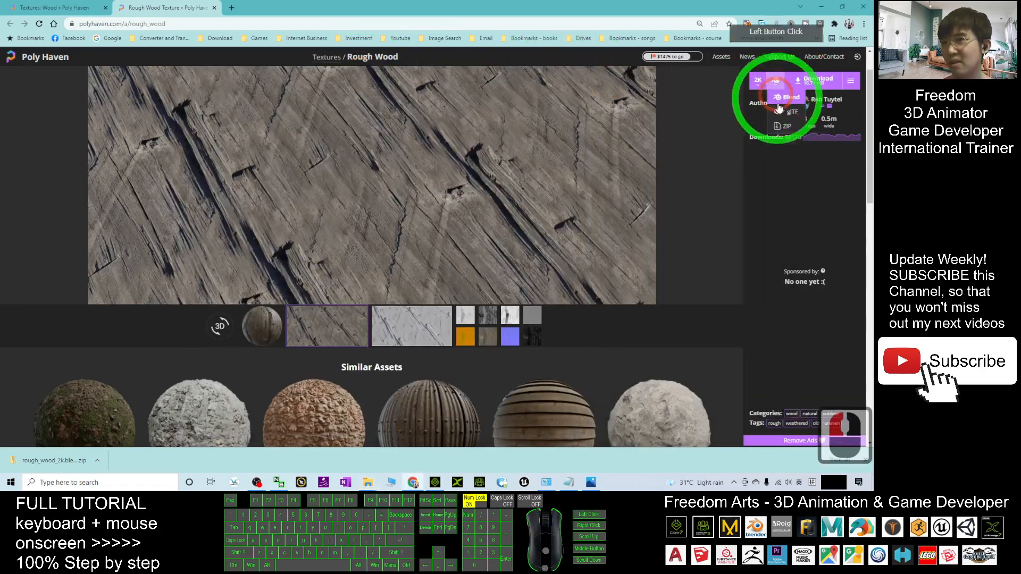
Choose a ZIP package with every map as PNG, Normal (DX) included, and the blend file left out
{"action": "left_click", "coordinate": [786, 125]}
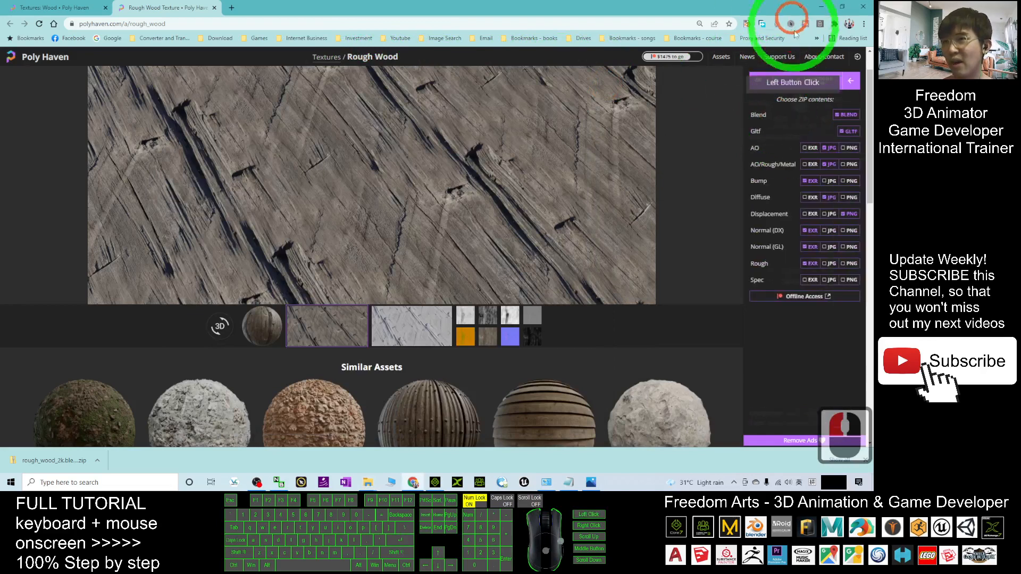
{"action": "left_click", "coordinate": [830, 163]}
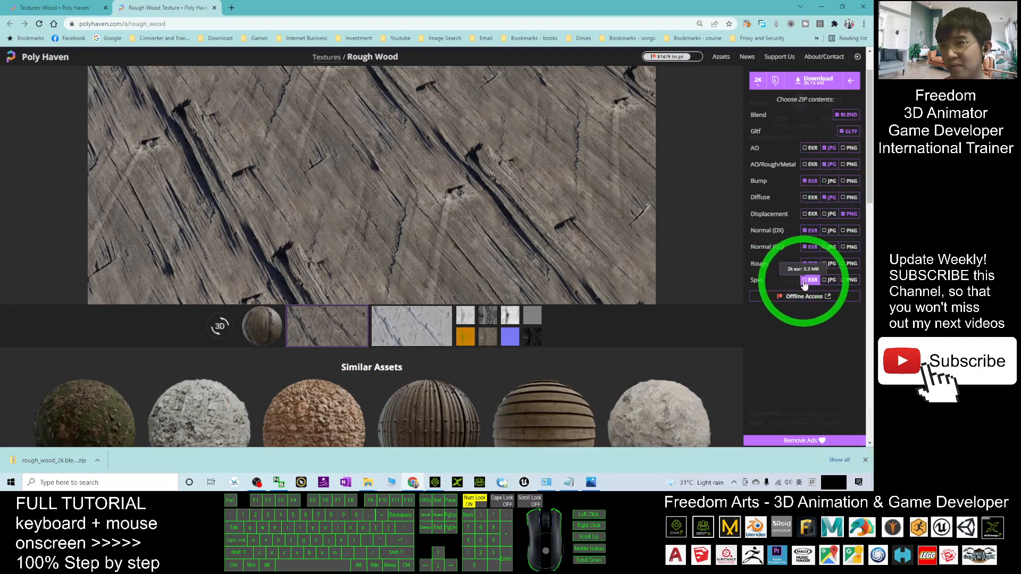
{"action": "left_click", "coordinate": [851, 230]}
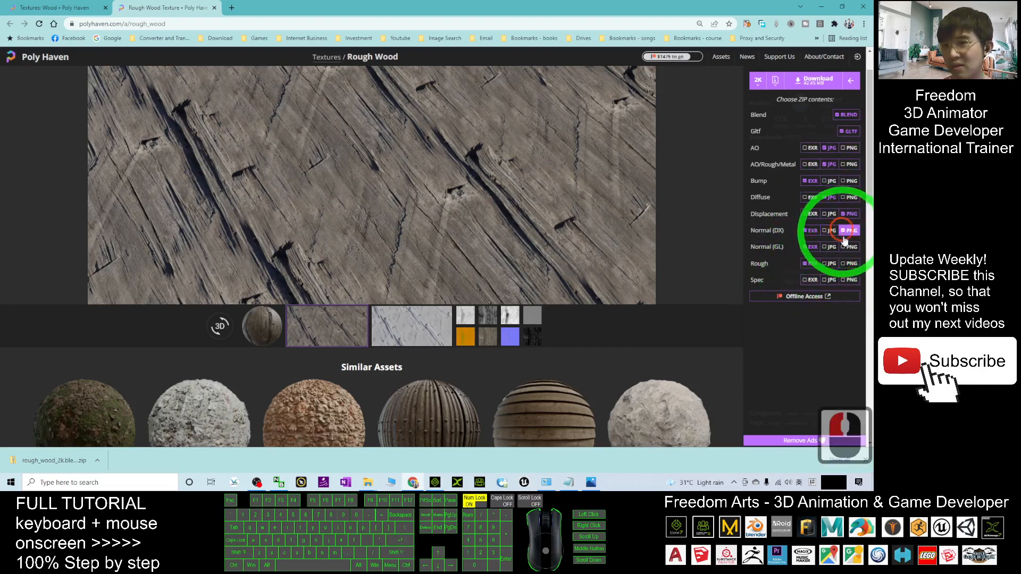
{"action": "left_click", "coordinate": [811, 263]}
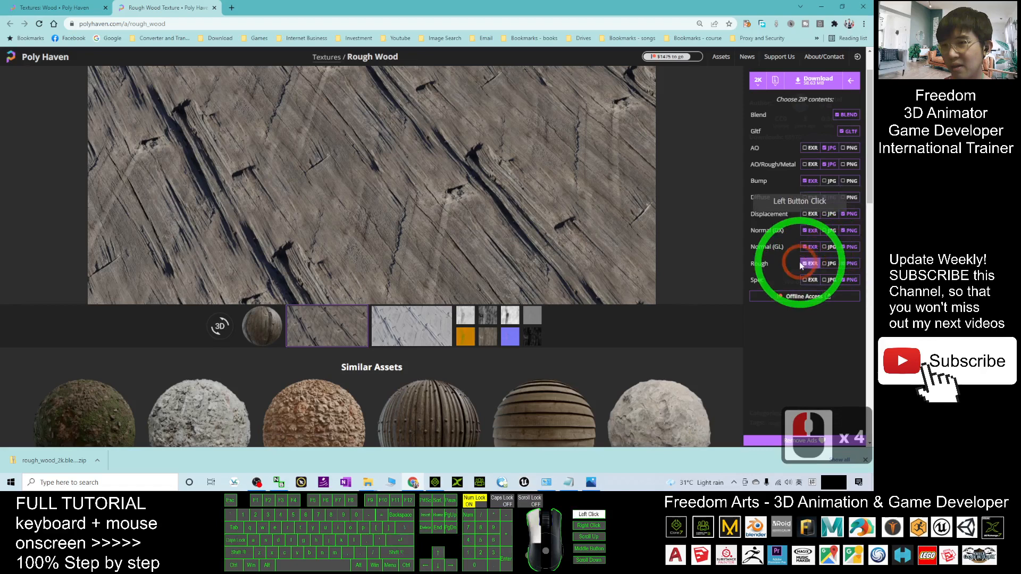
{"action": "left_click", "coordinate": [851, 198]}
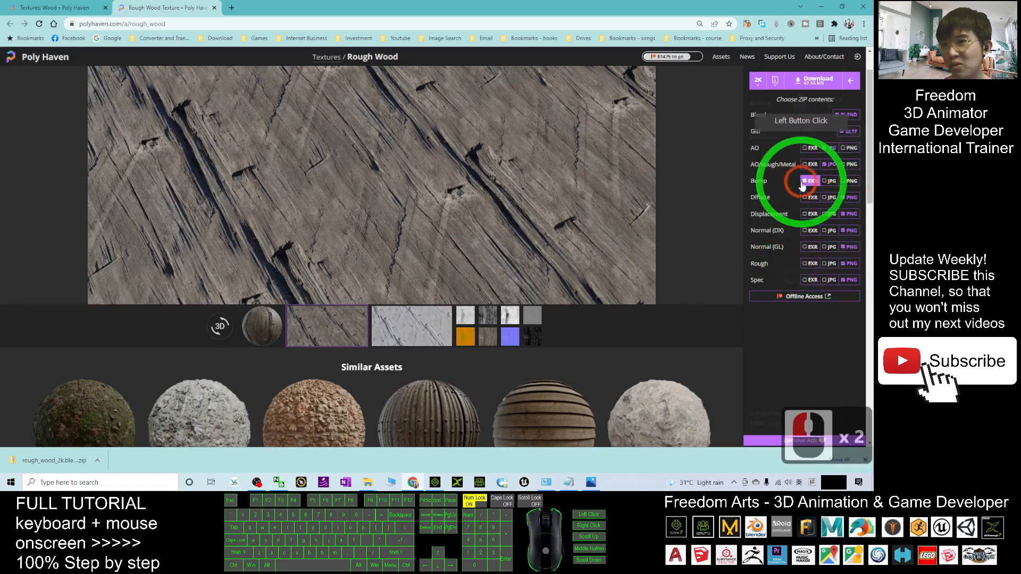
{"action": "left_click", "coordinate": [830, 146]}
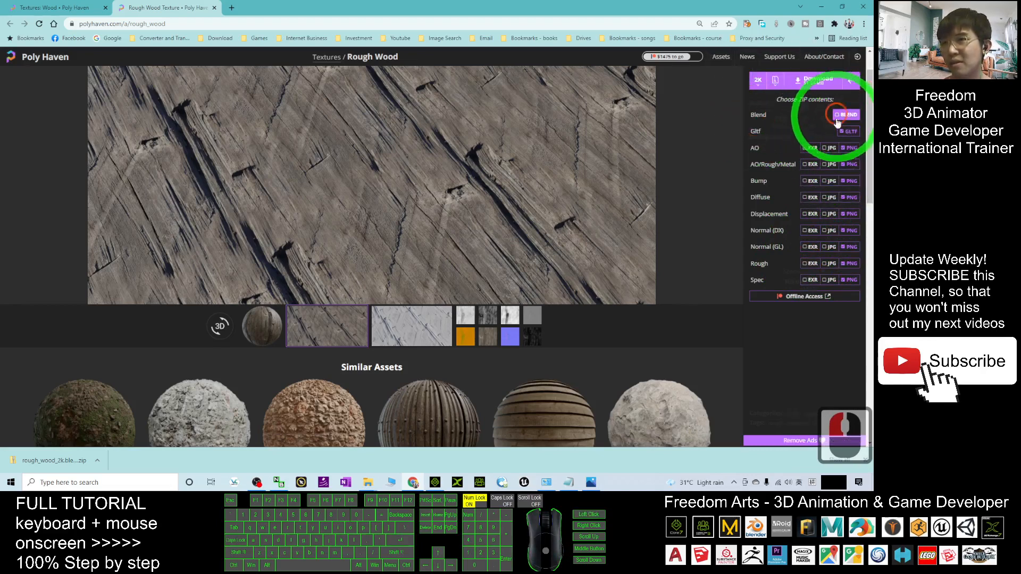
{"action": "left_click", "coordinate": [849, 115]}
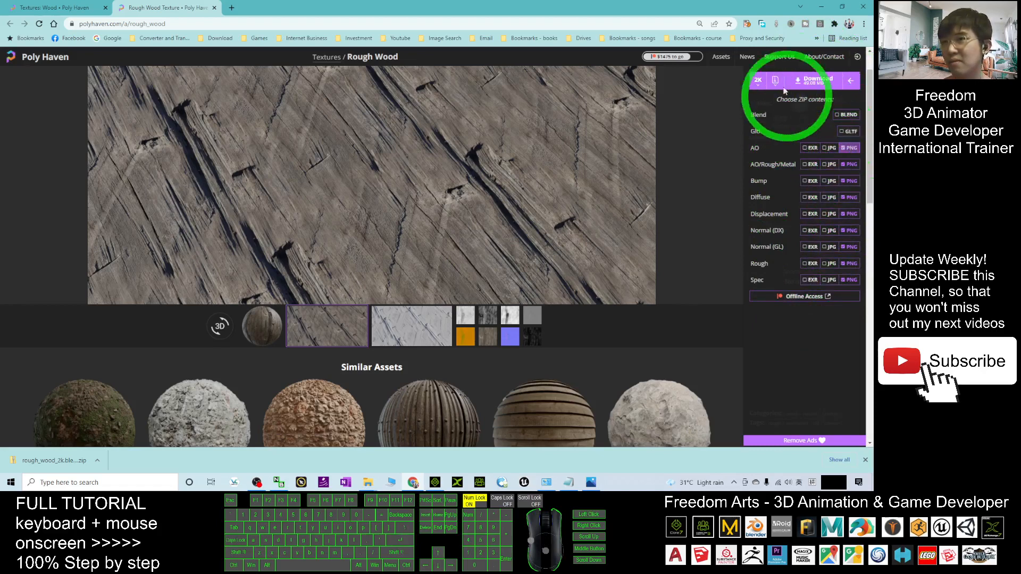
Download the customised Rough Wood 2K zip of PNG maps
{"action": "left_click", "coordinate": [817, 80]}
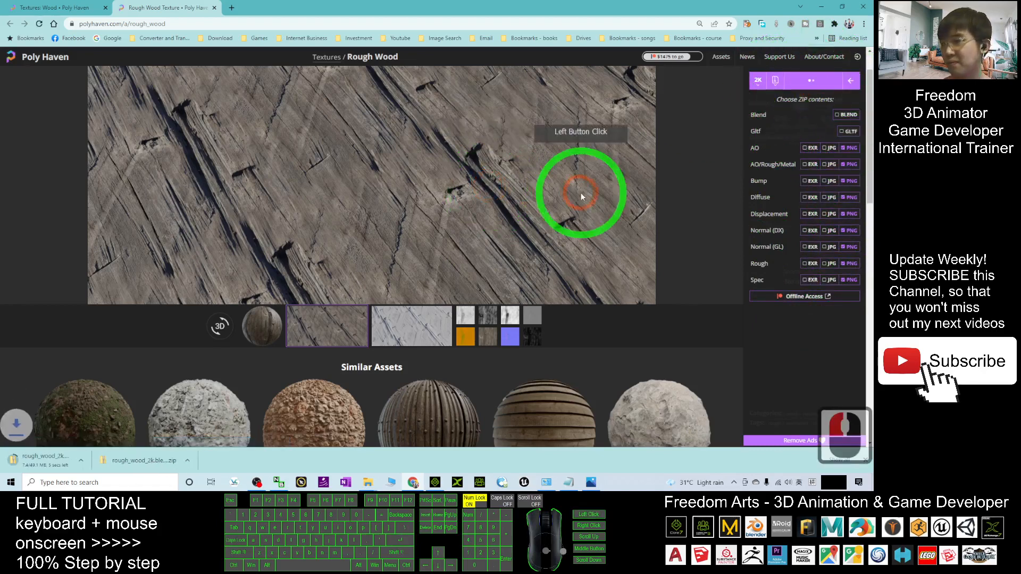
{"action": "left_click", "coordinate": [817, 81]}
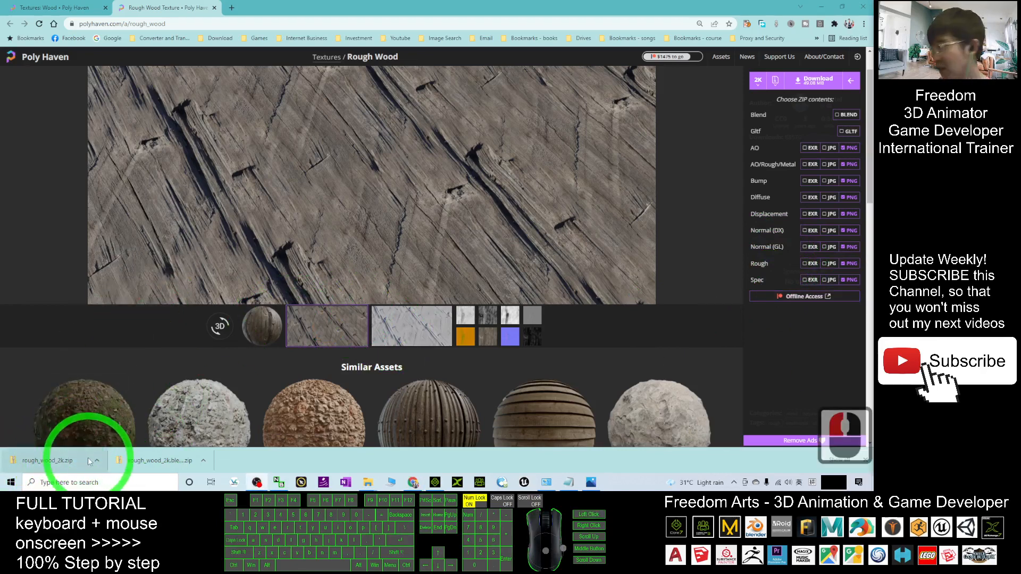
Extract rough_wood_2k.zip and look inside its textures folder with the full set of PNG maps
{"action": "left_click", "coordinate": [138, 424]}
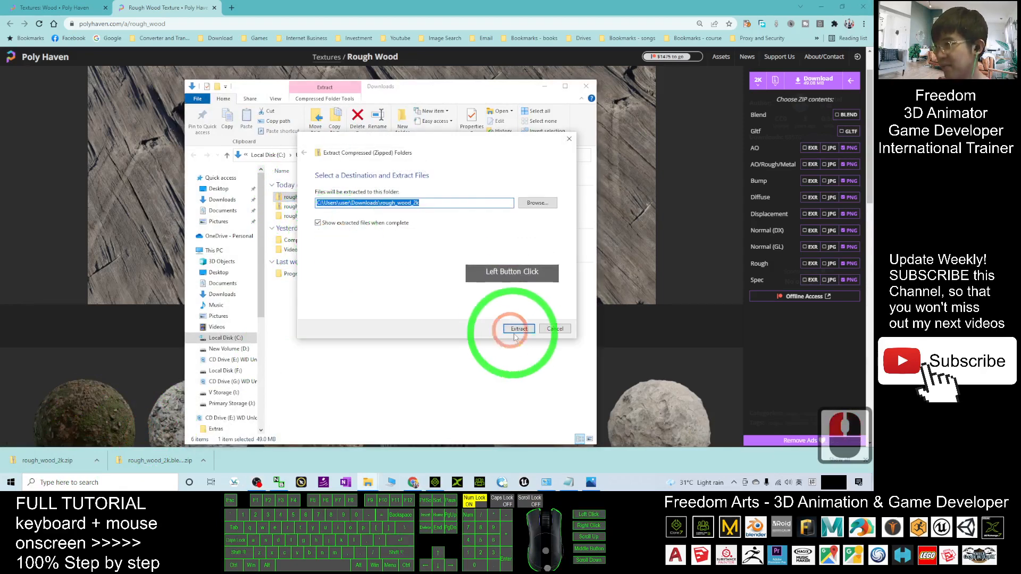
{"action": "left_click", "coordinate": [518, 329]}
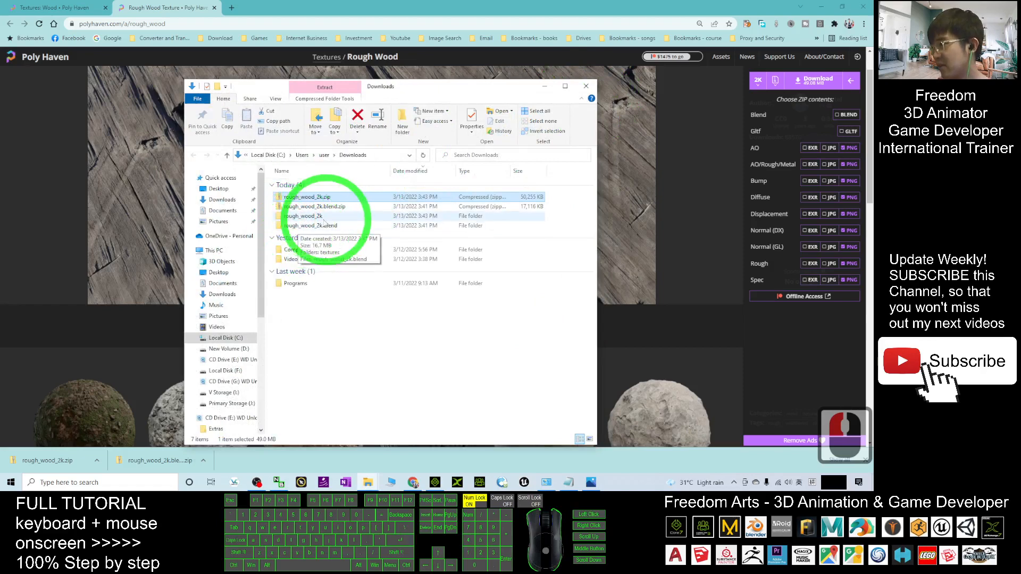
{"action": "double_click", "coordinate": [304, 216]}
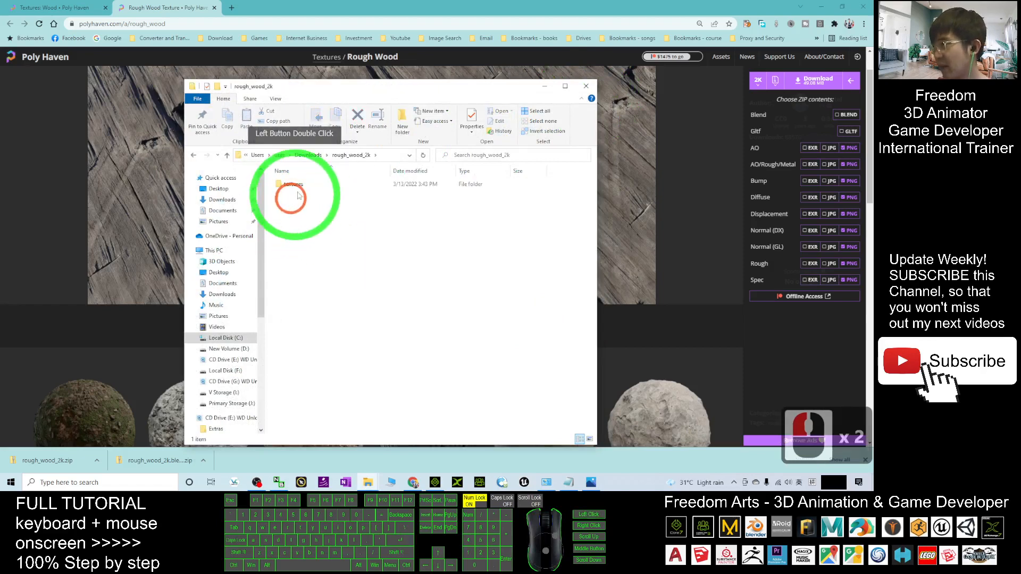
{"action": "double_click", "coordinate": [292, 184]}
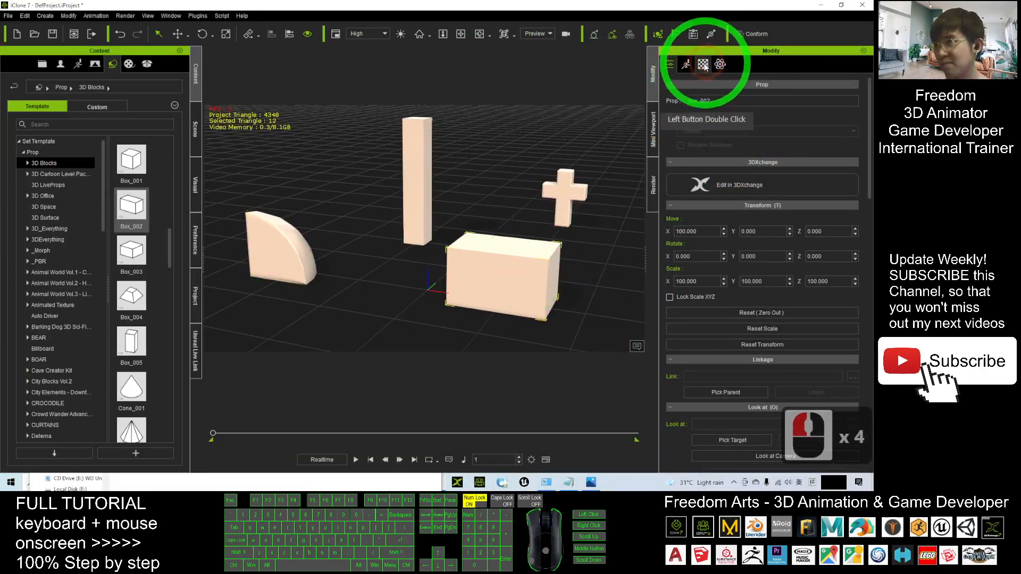
Apply rough_wood_nor_dx_2k.png to the box material's Bump slot as a Normal input
{"action": "left_click", "coordinate": [703, 63]}
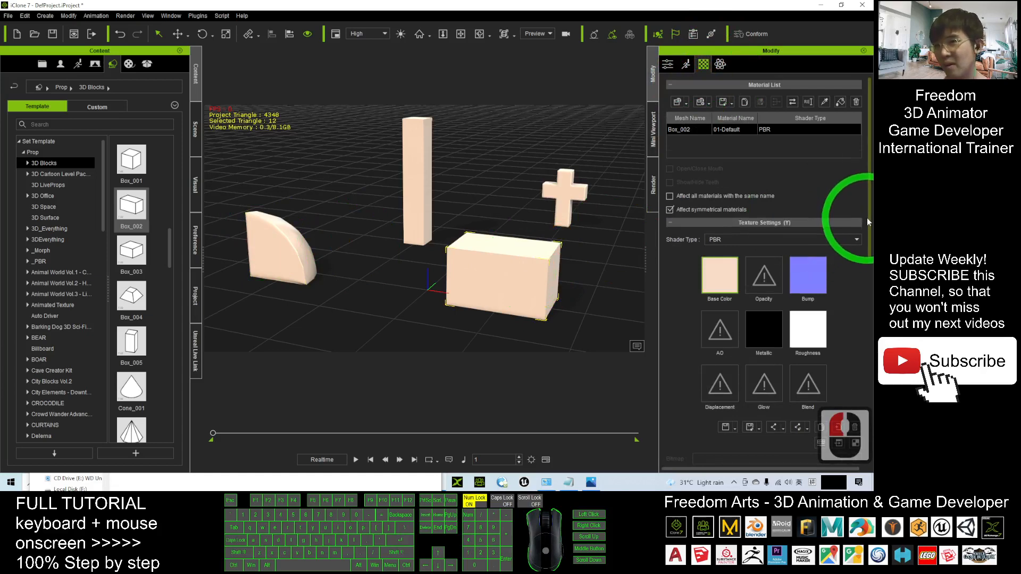
{"action": "scroll", "scroll_direction": "down", "scroll_amount": 3}
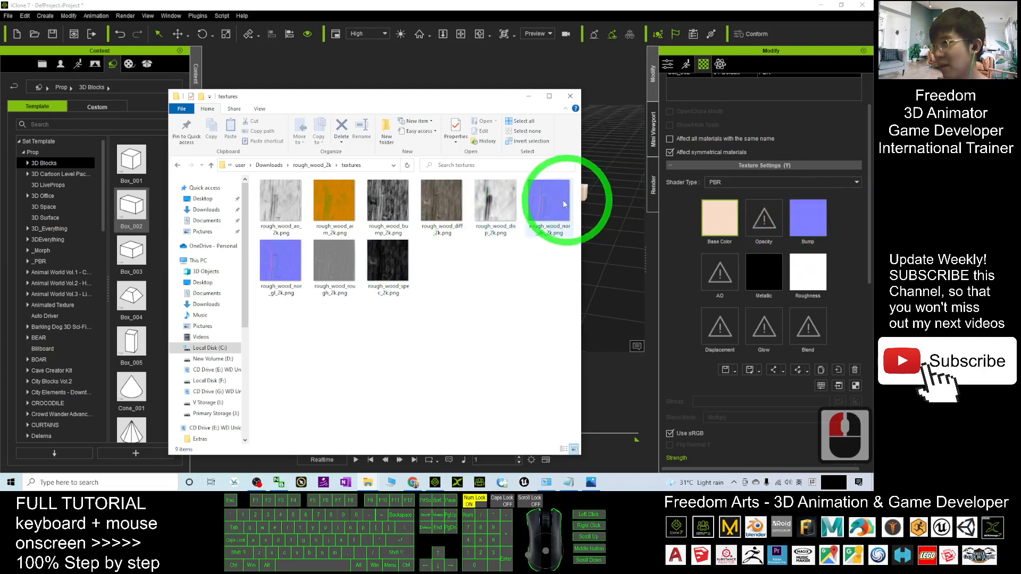
{"action": "mouse_move", "coordinate": [562, 339]}
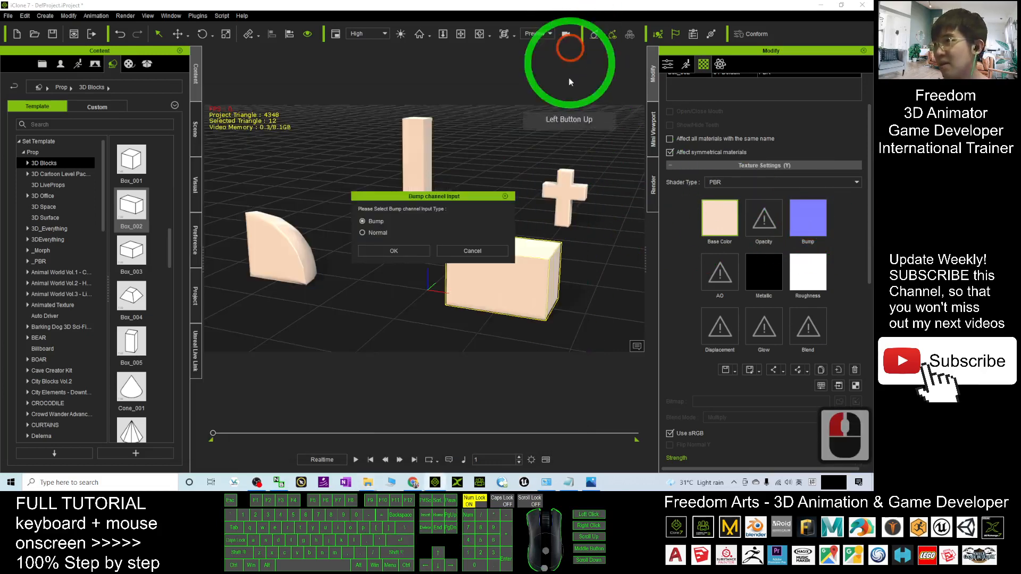
{"action": "left_click", "coordinate": [394, 251]}
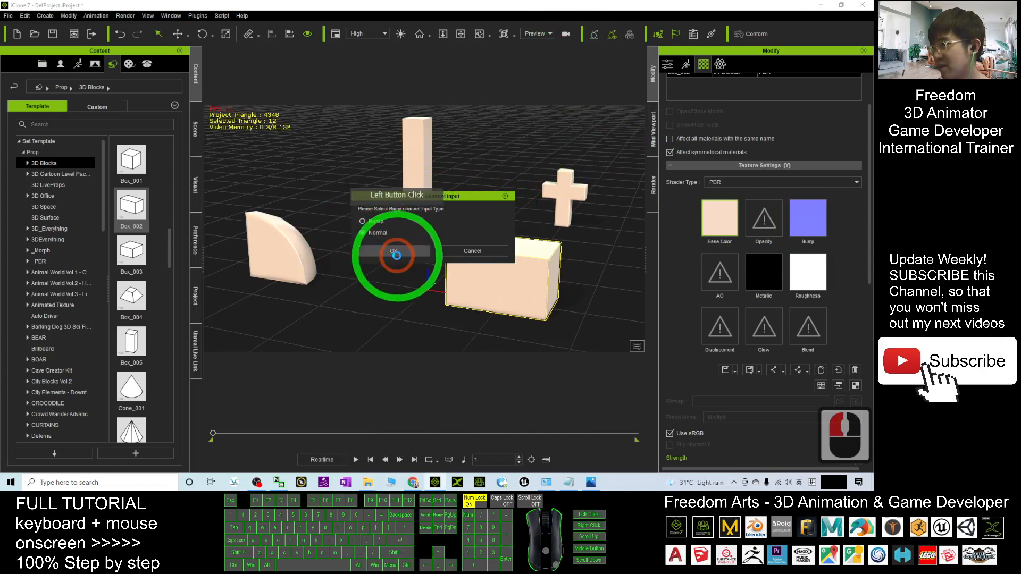
{"action": "left_click", "coordinate": [393, 251]}
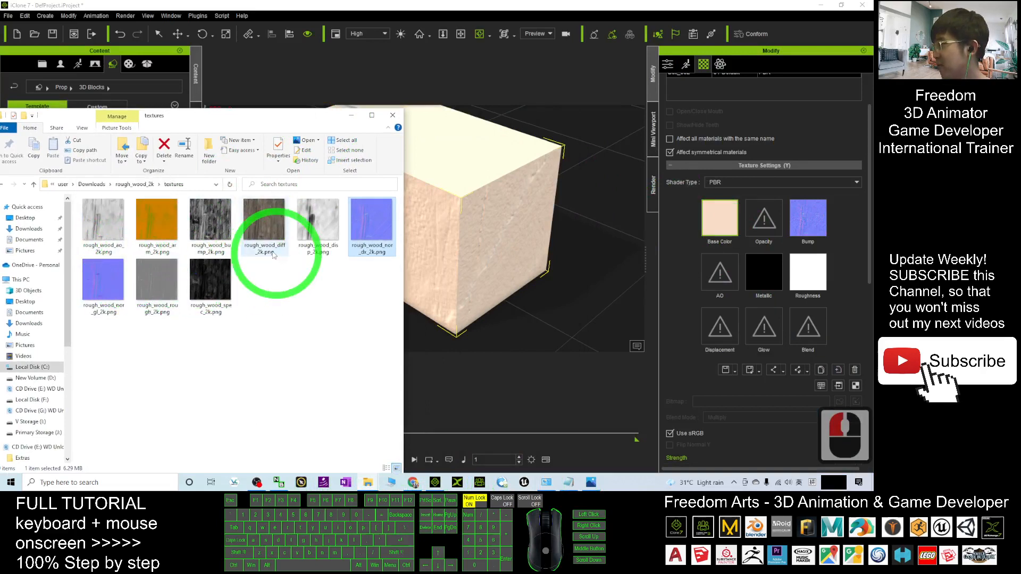
Apply the diffuse map and import the displacement map as a Height Map on the block's material
{"action": "left_click", "coordinate": [156, 225]}
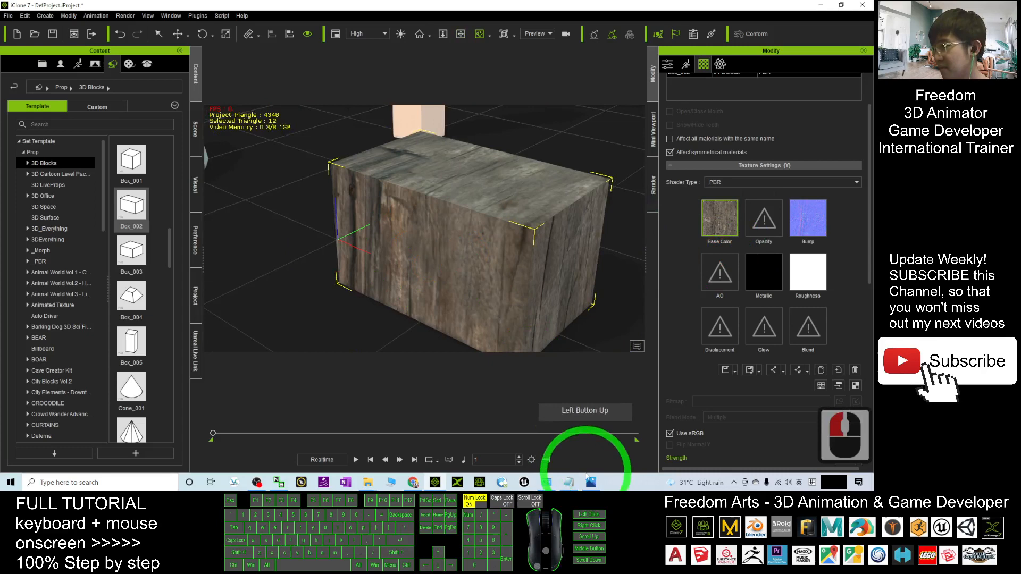
{"action": "left_click", "coordinate": [368, 483]}
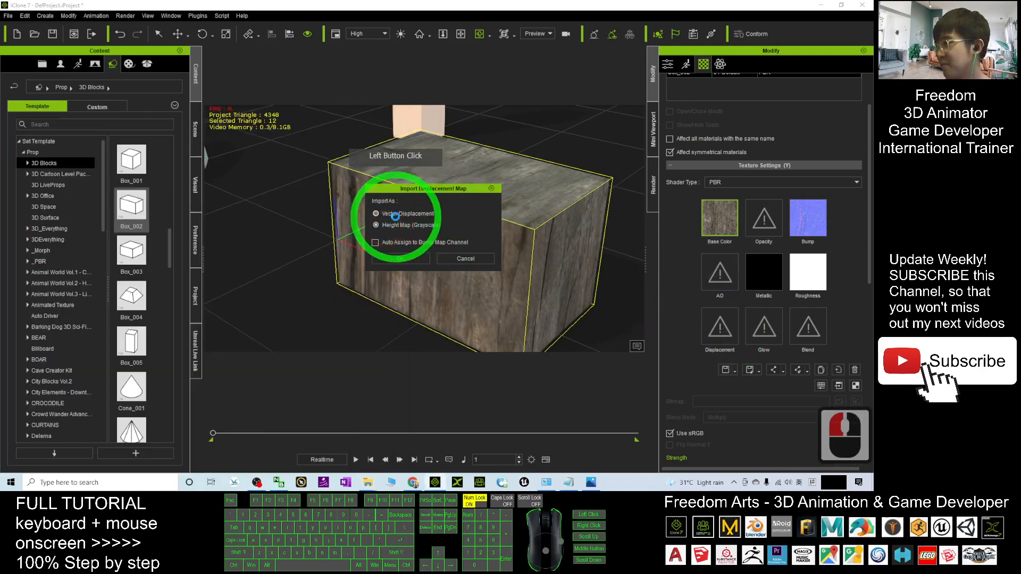
{"action": "left_click", "coordinate": [399, 259]}
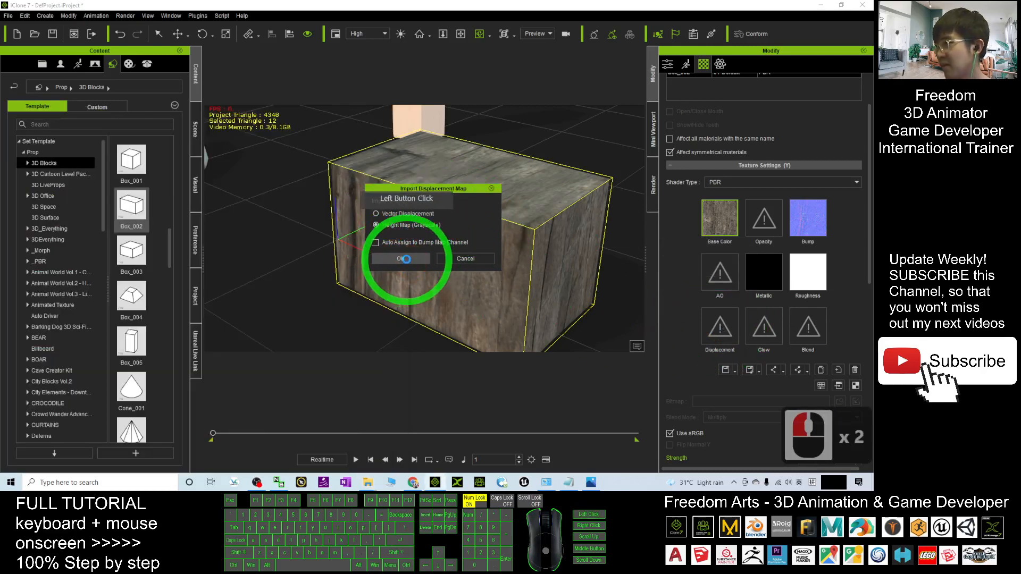
{"action": "left_click", "coordinate": [397, 259]}
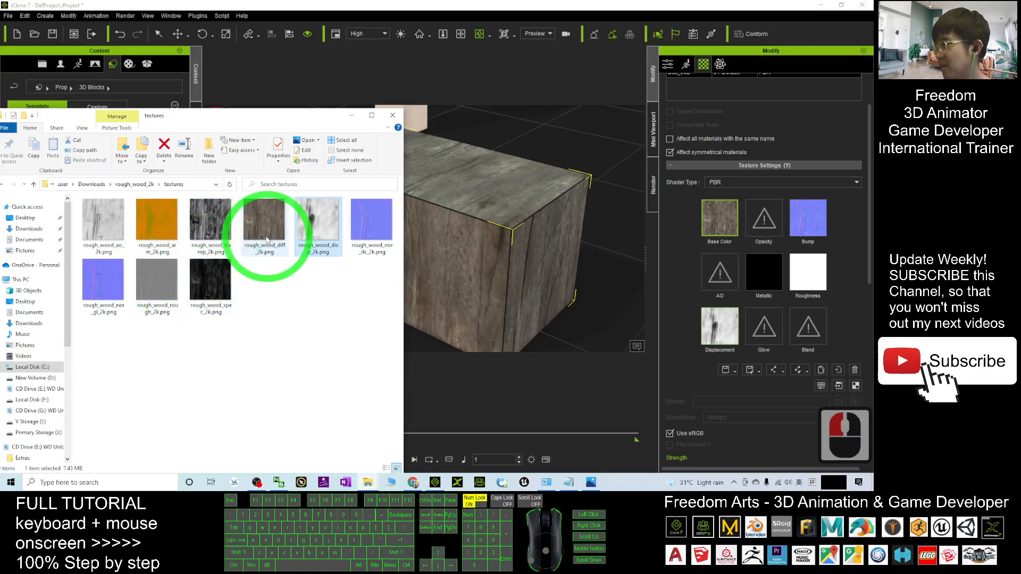
Add the rough_wood_rough image to the material's Roughness slot
{"action": "left_click", "coordinate": [157, 286]}
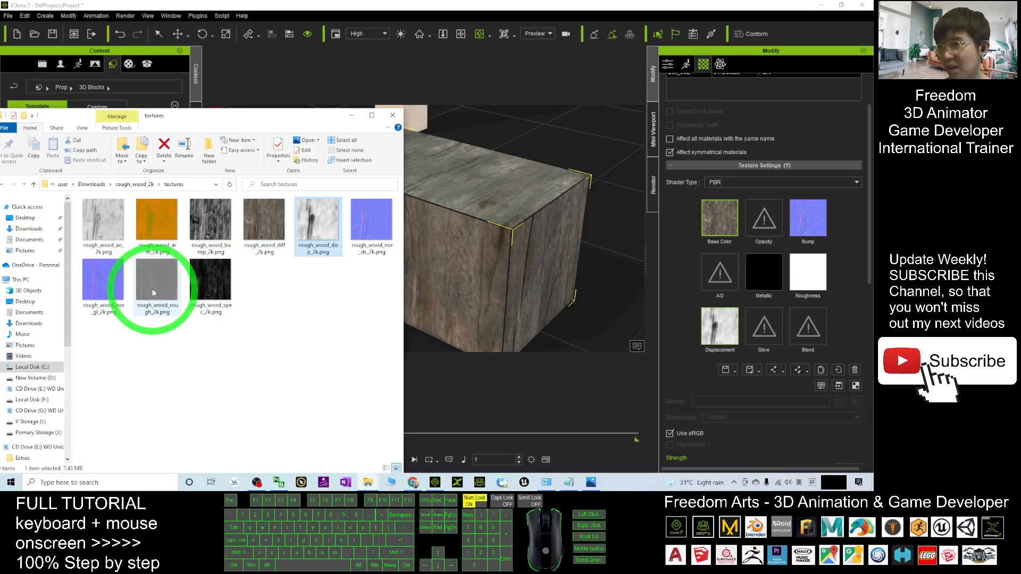
{"action": "mouse_move", "coordinate": [157, 286]}
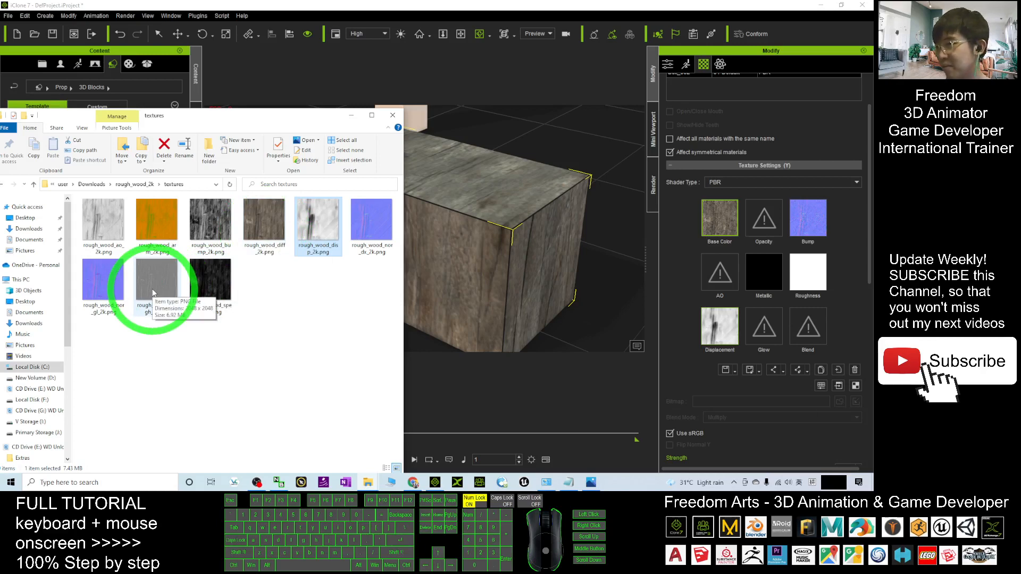
{"action": "left_click", "coordinate": [808, 273]}
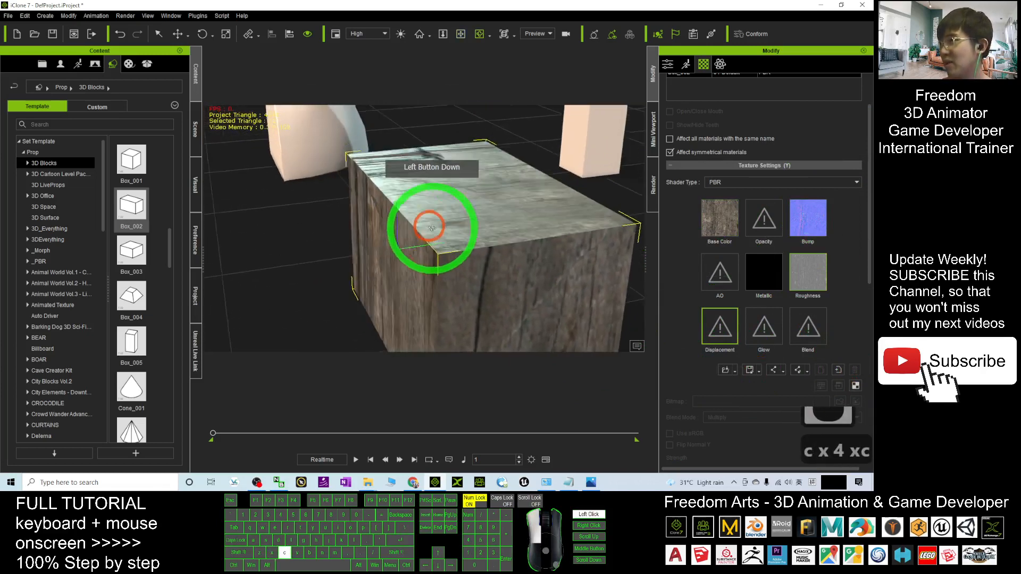
Orbit around the wood block to inspect its top and sides
{"action": "left_click_drag", "start_coordinate": [430, 228], "coordinate": [508, 141]}
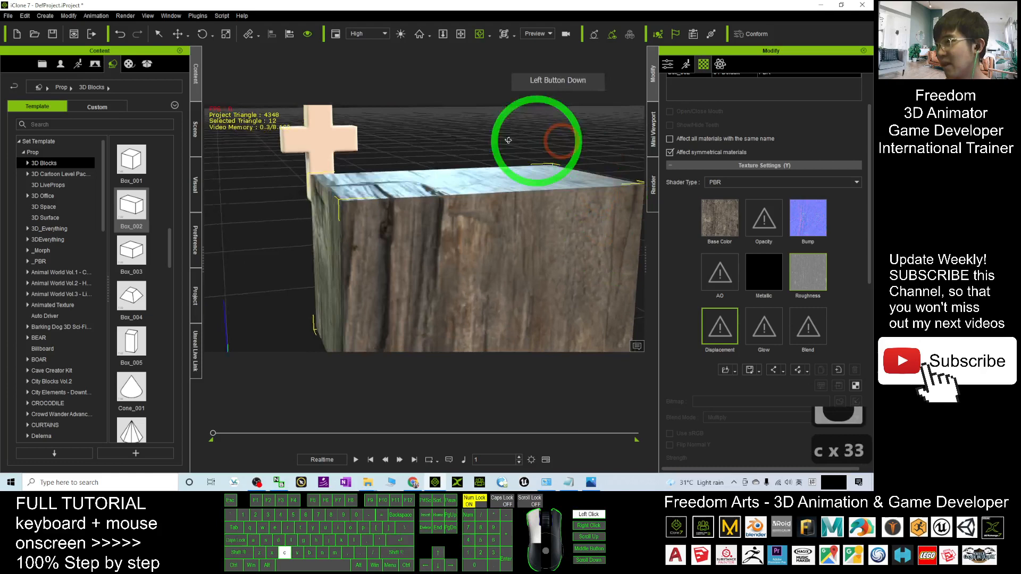
{"action": "left_click_drag", "start_coordinate": [508, 141], "coordinate": [404, 294]}
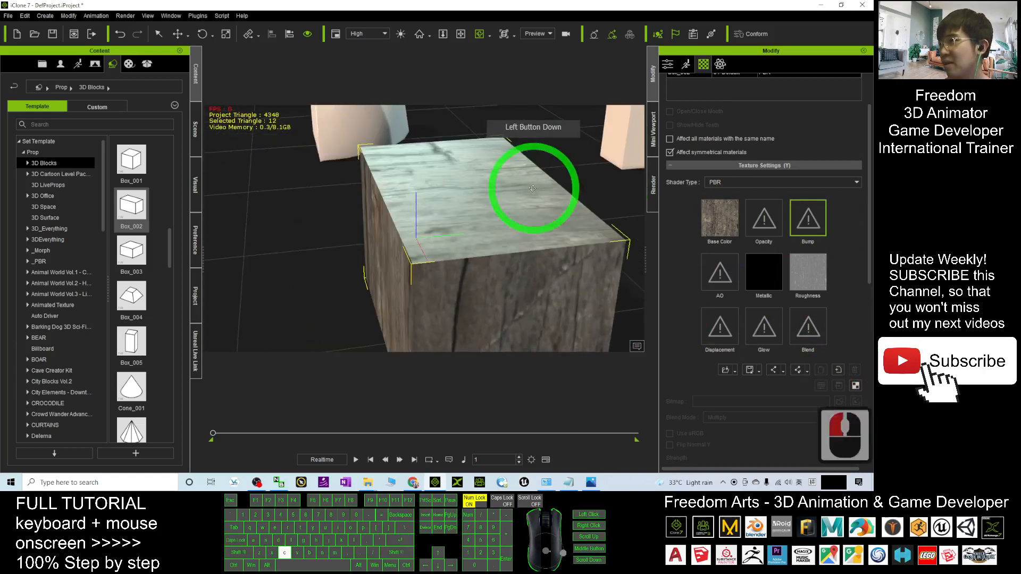
{"action": "left_click_drag", "start_coordinate": [532, 188], "coordinate": [487, 318]}
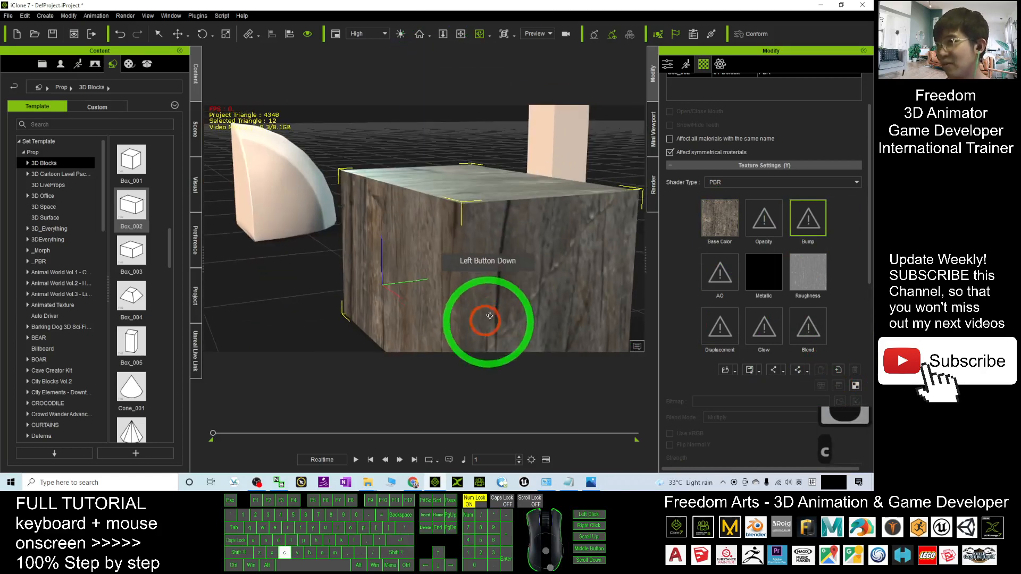
{"action": "left_click_drag", "start_coordinate": [489, 319], "coordinate": [384, 417]}
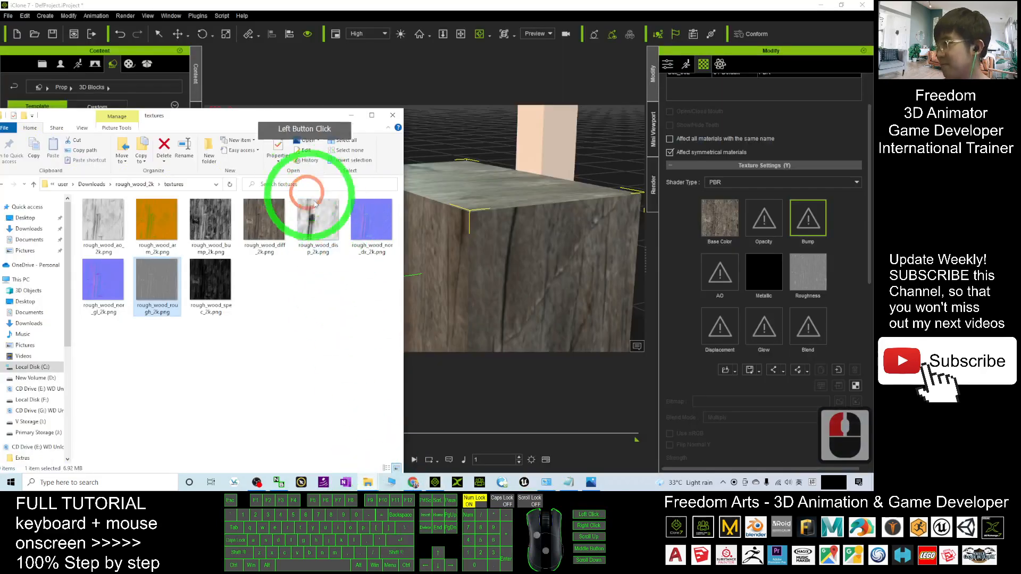
Feed the wood normal image into the Bump channel as a Normal input and check the detail
{"action": "left_click", "coordinate": [317, 224]}
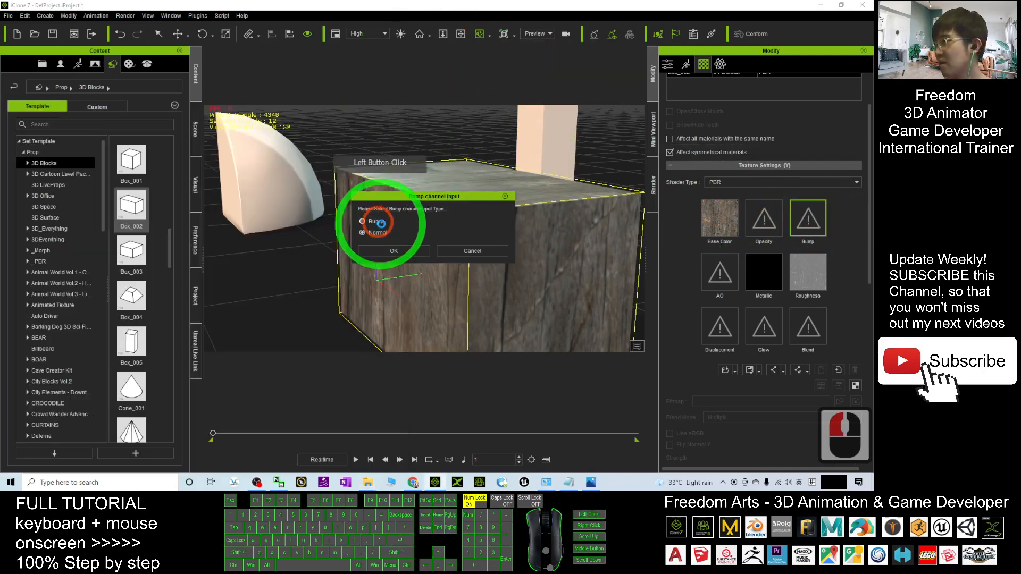
{"action": "left_click", "coordinate": [363, 233]}
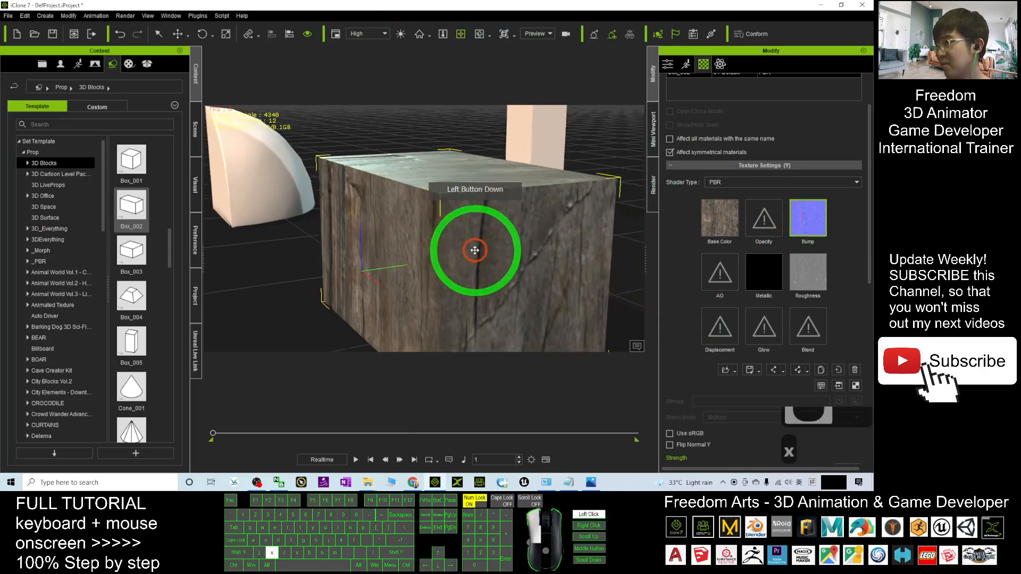
{"action": "left_click_drag", "start_coordinate": [474, 251], "coordinate": [457, 153]}
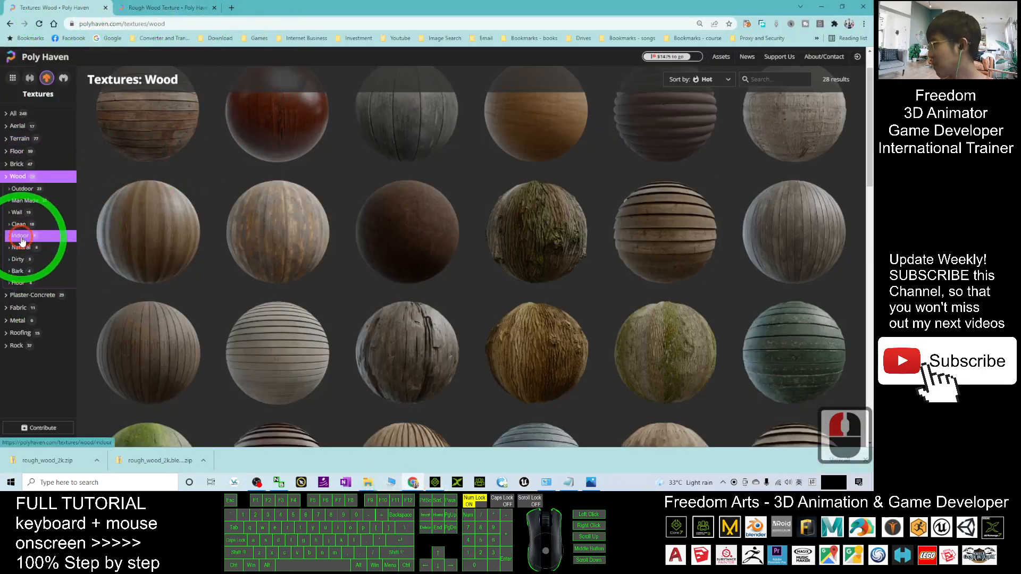
Find the Denim Fabric texture on Poly Haven and download its 2K maps as a zip
{"action": "left_click", "coordinate": [21, 235]}
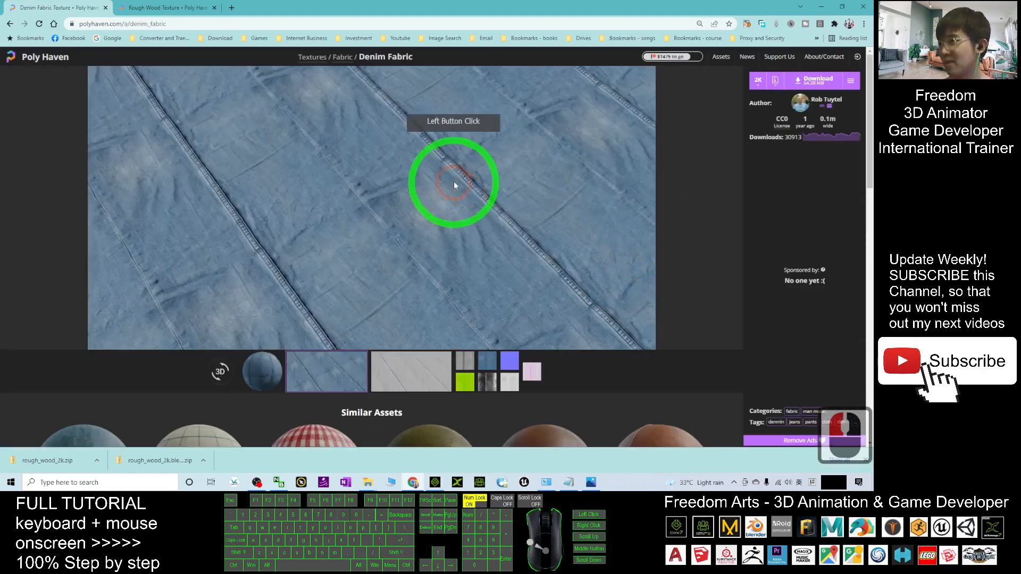
{"action": "left_click", "coordinate": [775, 81]}
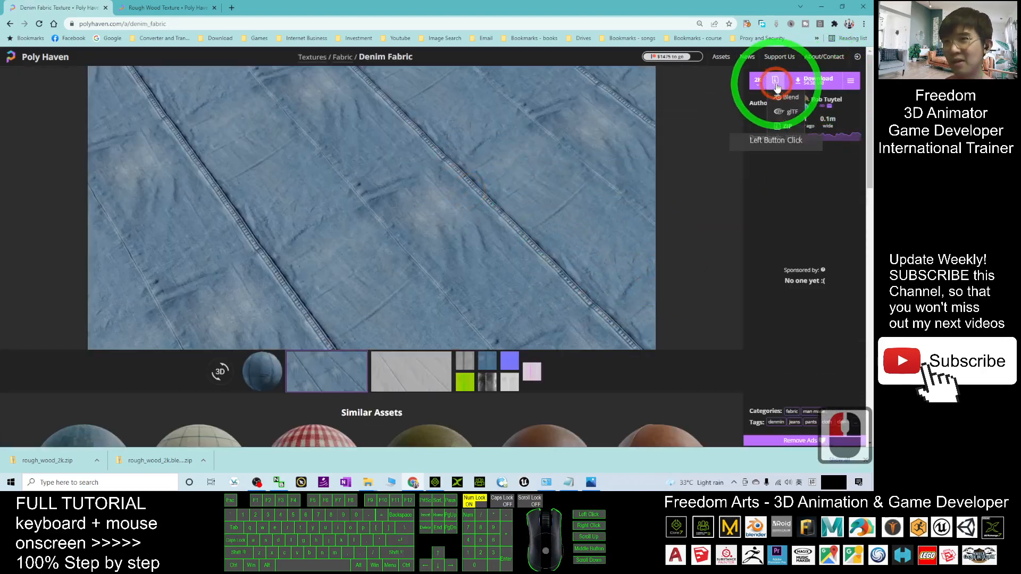
{"action": "left_click", "coordinate": [775, 80]}
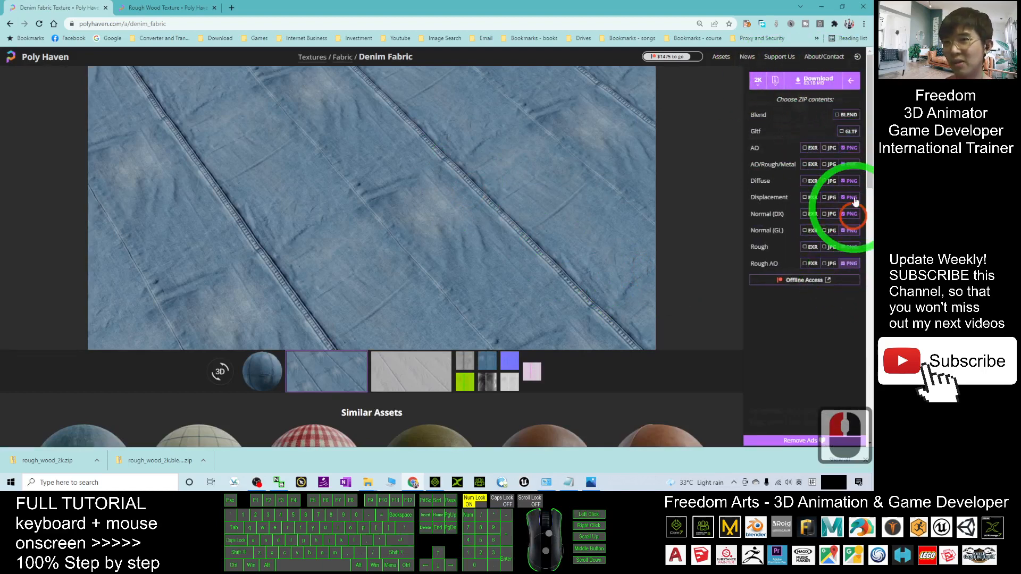
{"action": "left_click", "coordinate": [816, 80]}
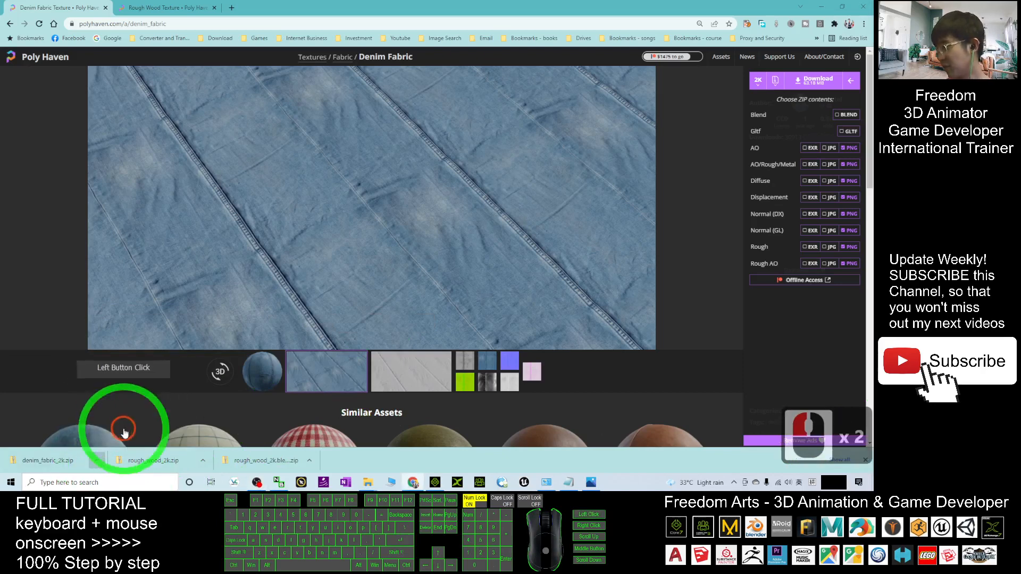
Extract denim_fabric_2k.zip into its own folder in Downloads via Extract All
{"action": "right_click", "coordinate": [119, 118]}
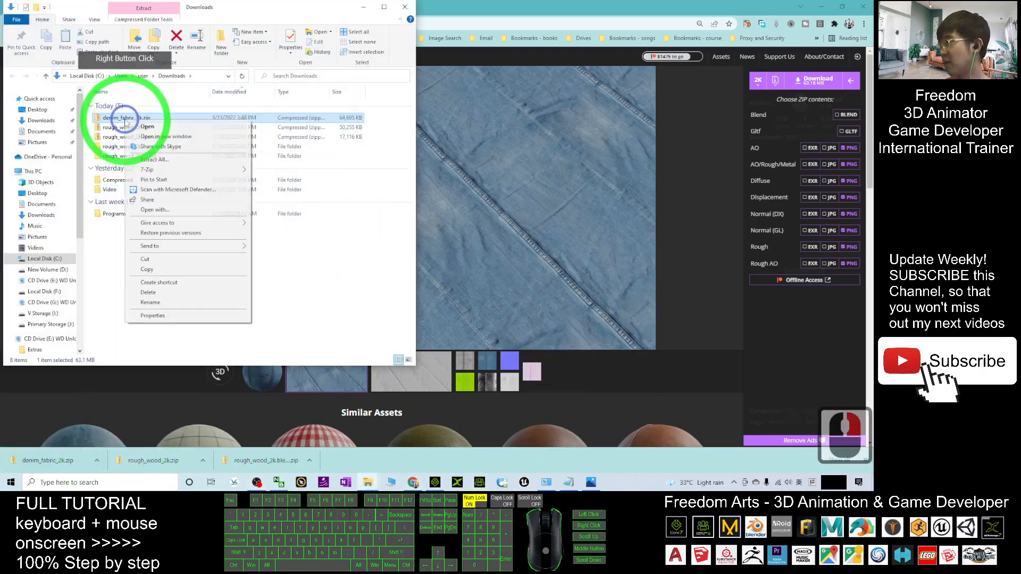
{"action": "left_click", "coordinate": [156, 160]}
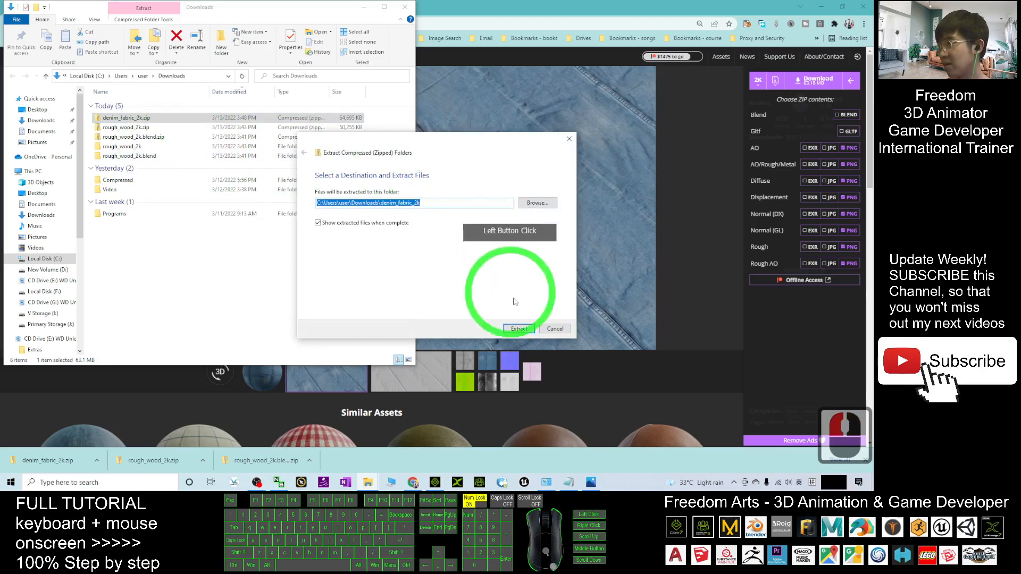
{"action": "left_click", "coordinate": [518, 328]}
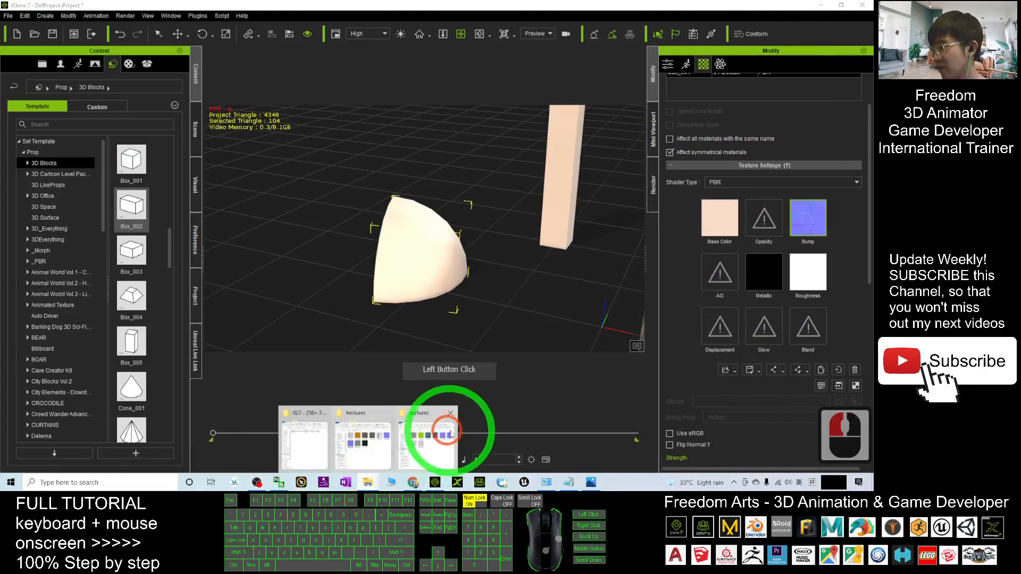
Assign denim diff to the wedge's Base Color and denim nor to Bump as a Normal map
{"action": "left_click", "coordinate": [430, 430]}
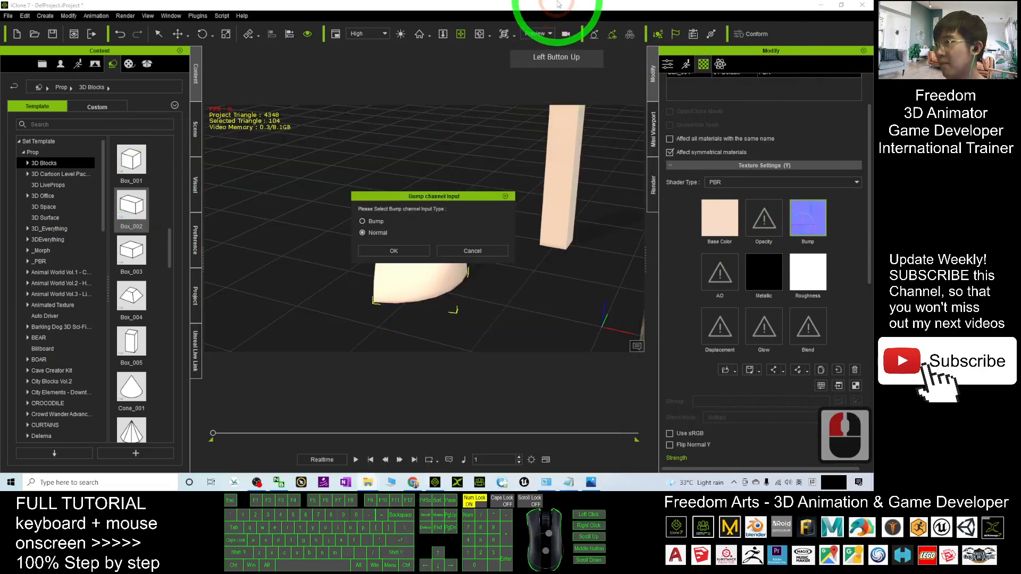
{"action": "left_click", "coordinate": [394, 251]}
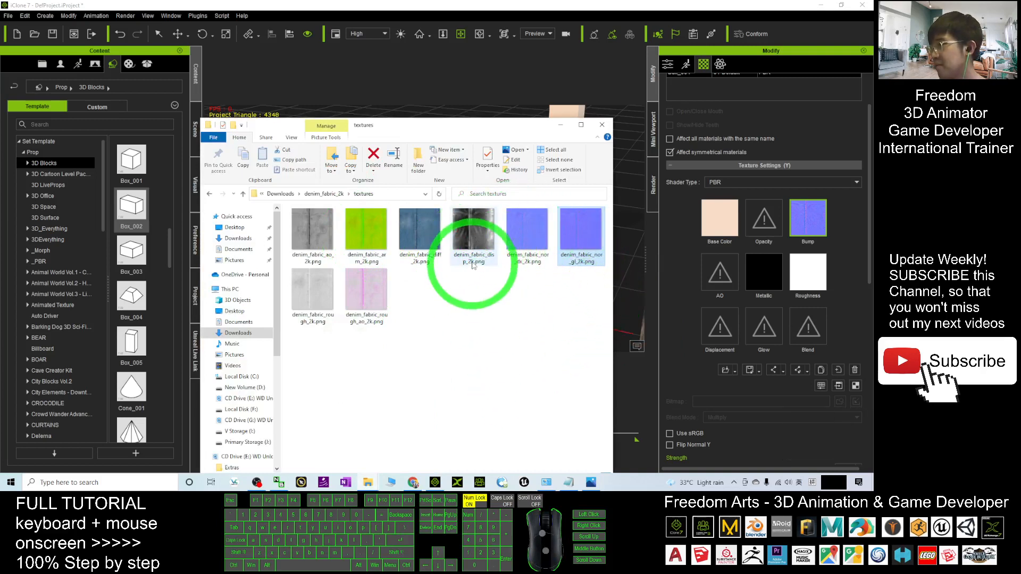
{"action": "mouse_move", "coordinate": [473, 234]}
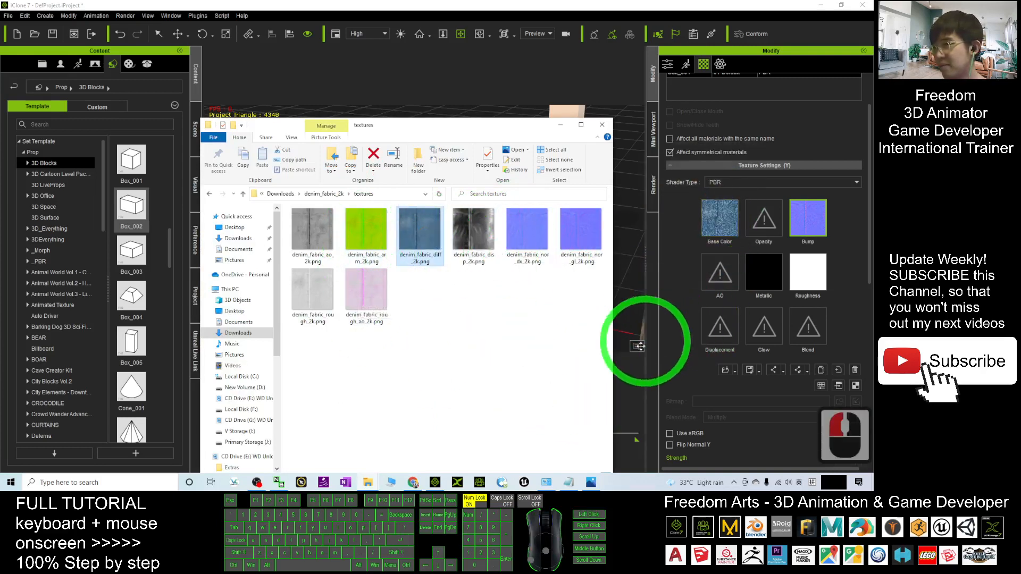
{"action": "mouse_move", "coordinate": [393, 384]}
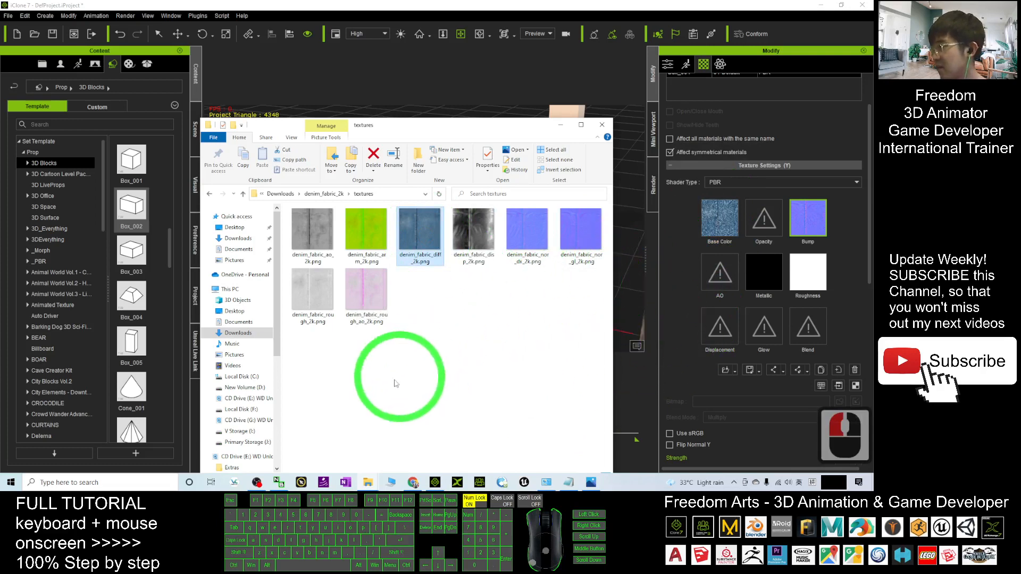
{"action": "left_click", "coordinate": [807, 270]}
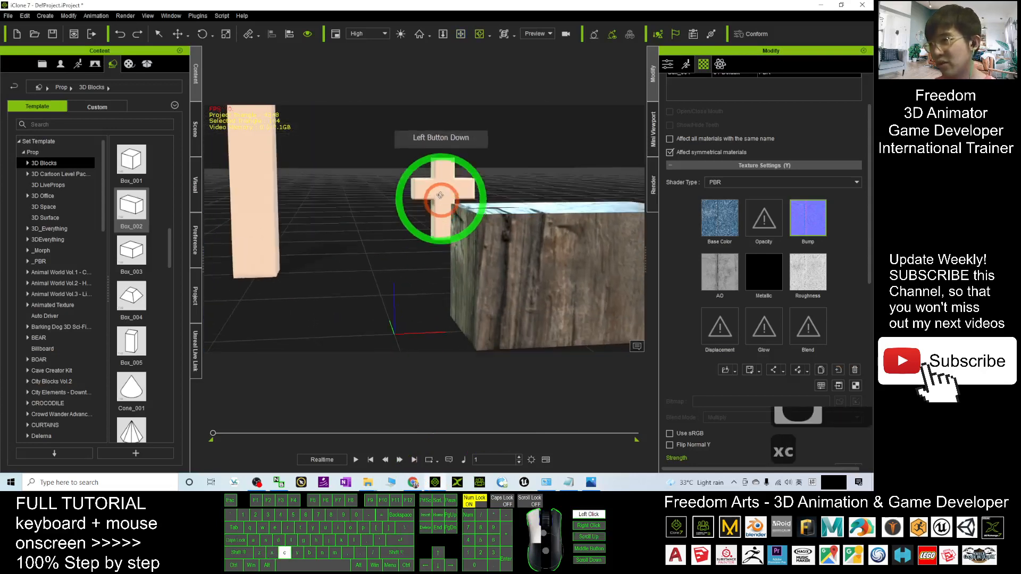
Orbit the viewport to inspect the cross prop, tall block and textured wood block
{"action": "left_click_drag", "start_coordinate": [439, 196], "coordinate": [460, 279]}
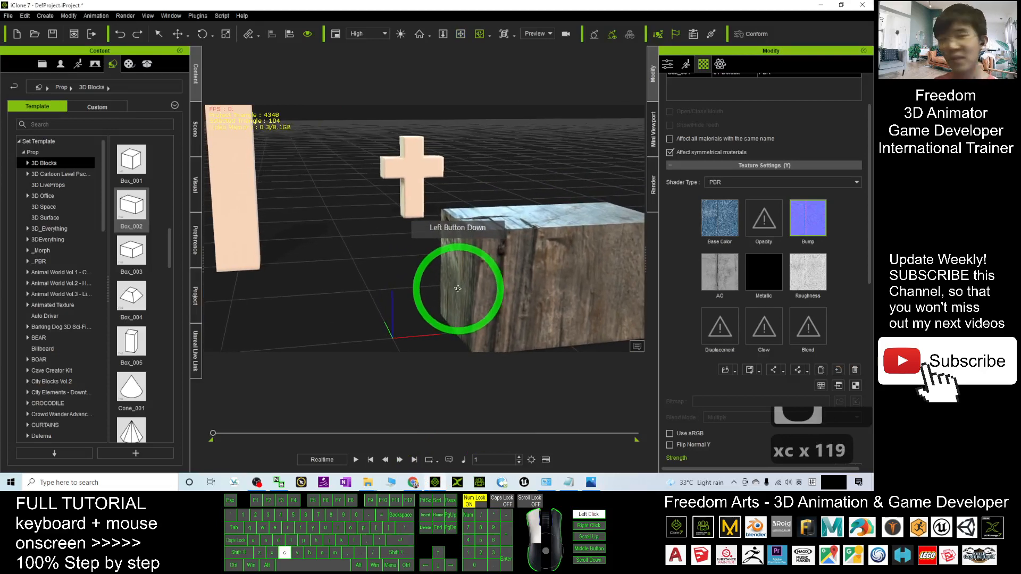
{"action": "left_click_drag", "start_coordinate": [457, 288], "coordinate": [411, 286]}
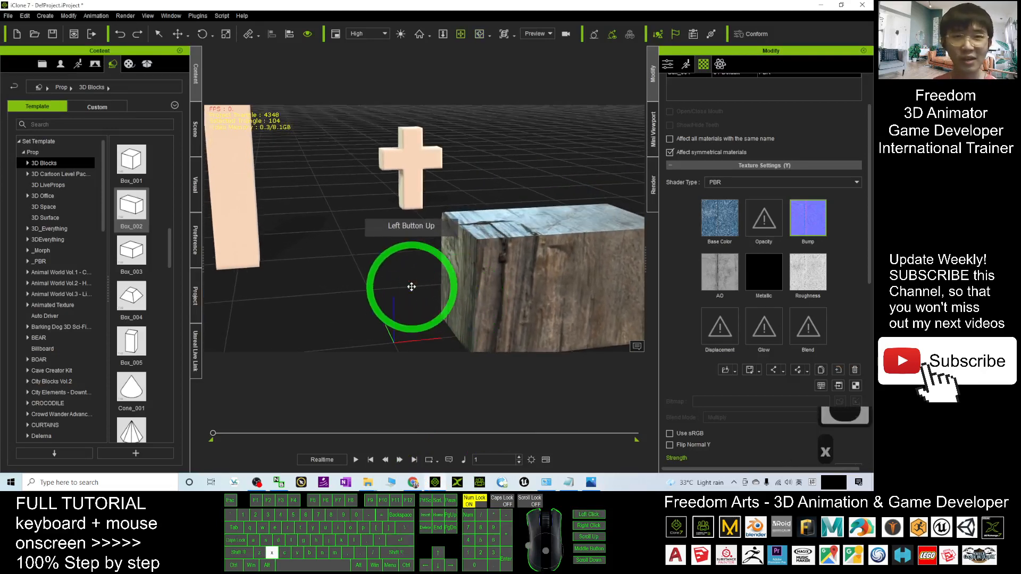